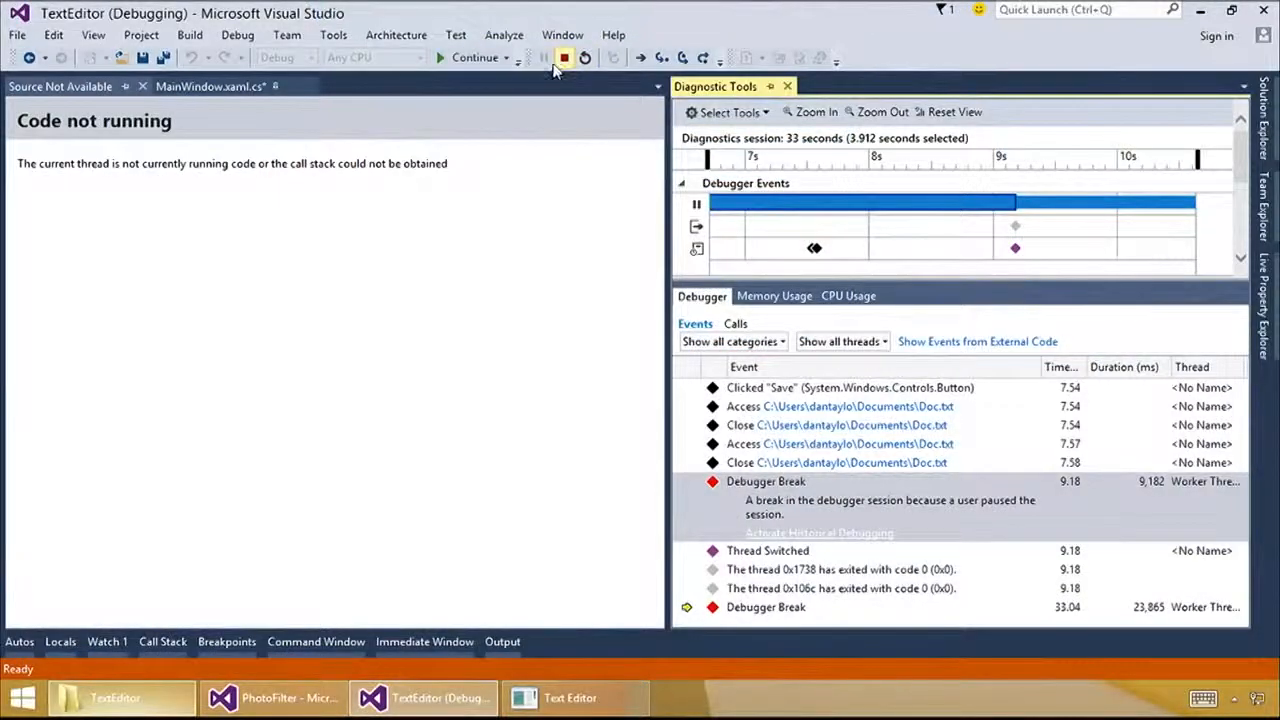
- End the TextEditor debugging session and switch to the PhotoFilter solution window
click(564, 57)
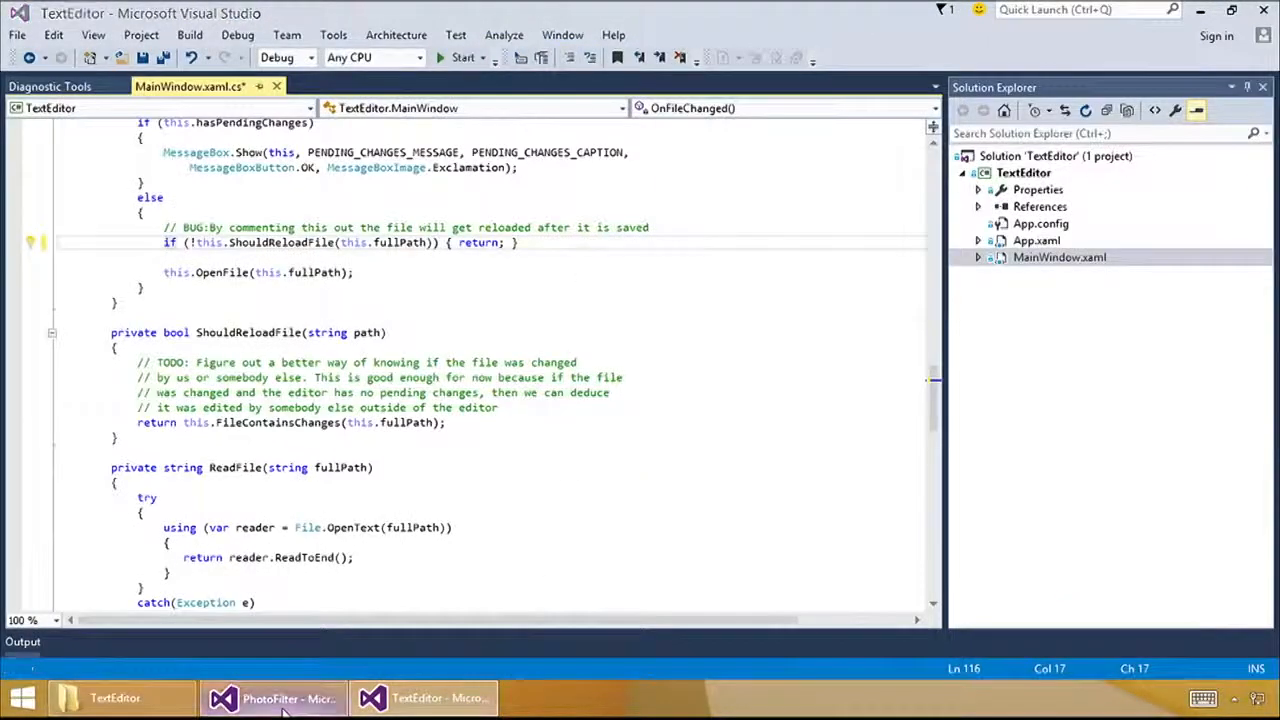
click(272, 697)
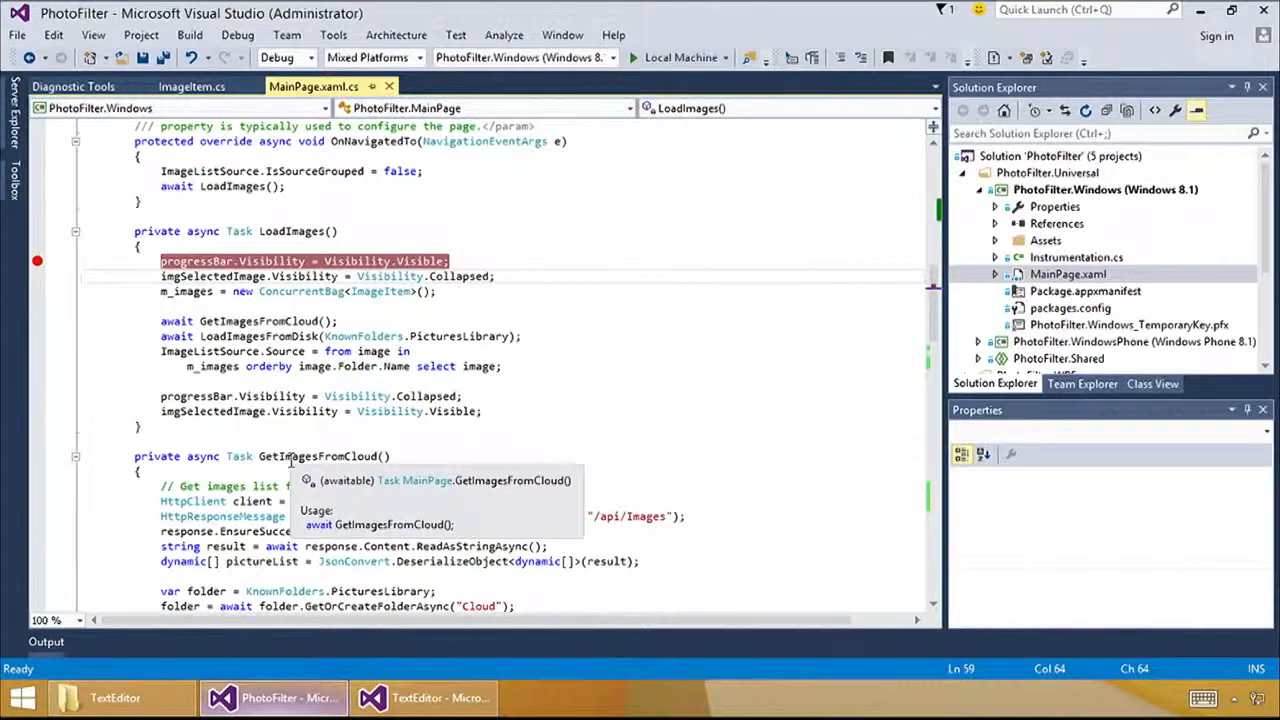
- Remove the line 58 progress-bar breakpoint and stop the running PhotoFilter app
click(160, 261)
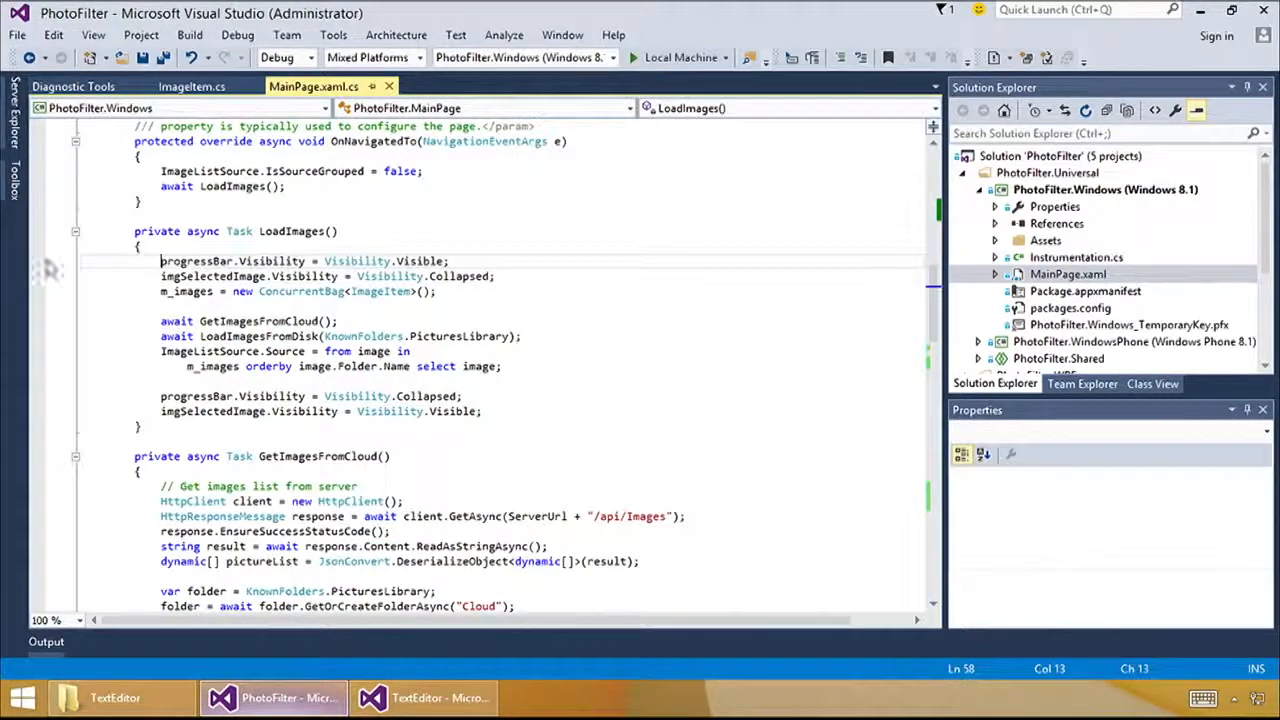
mouse_move(363, 336)
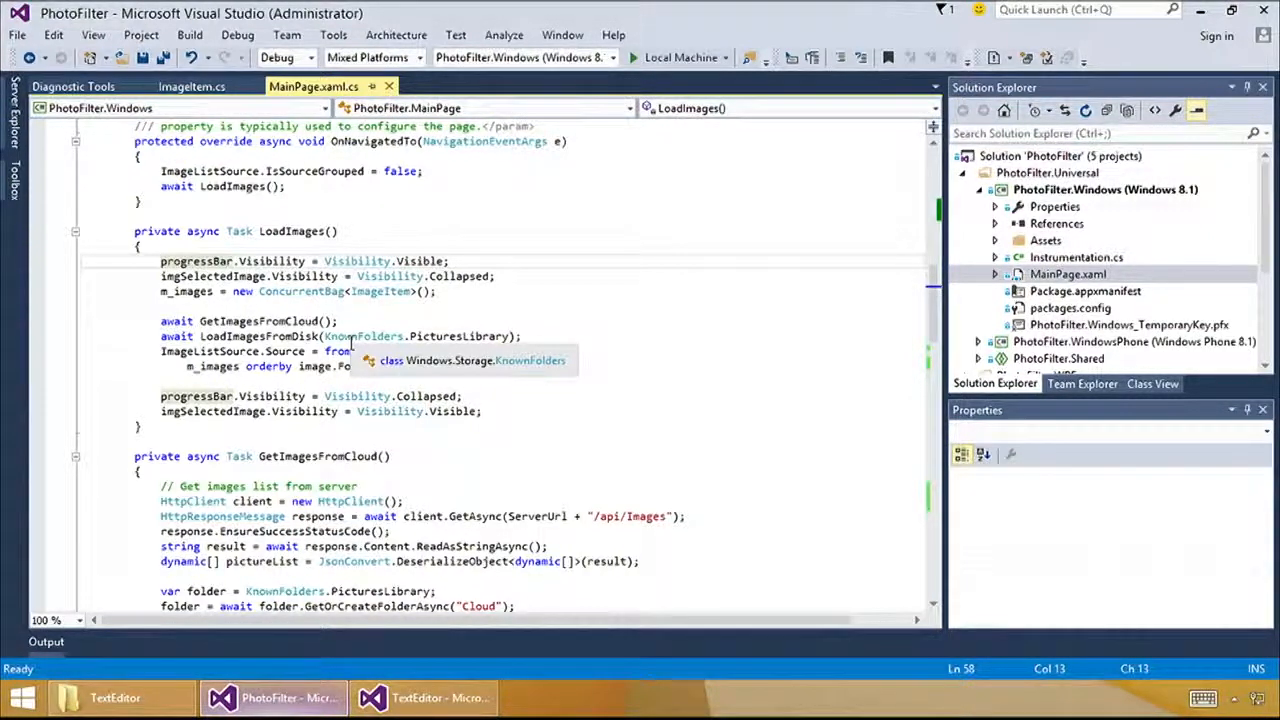
mouse_move(348, 338)
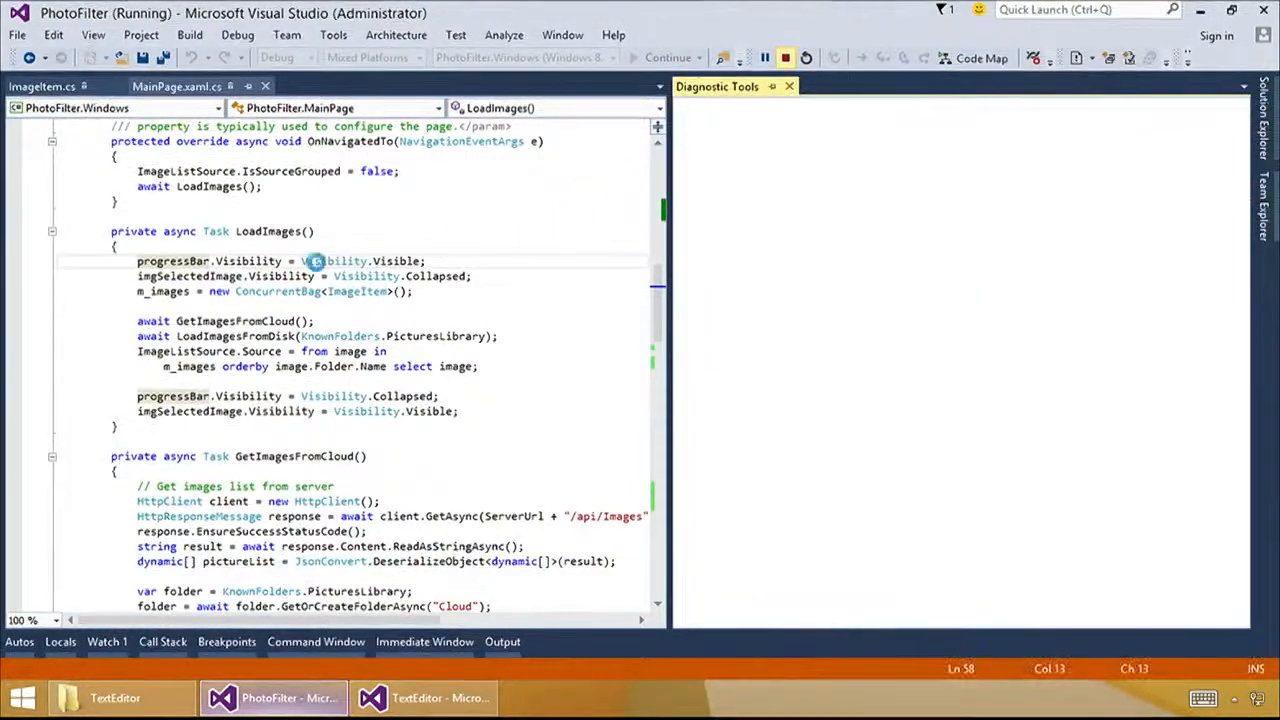
click(785, 57)
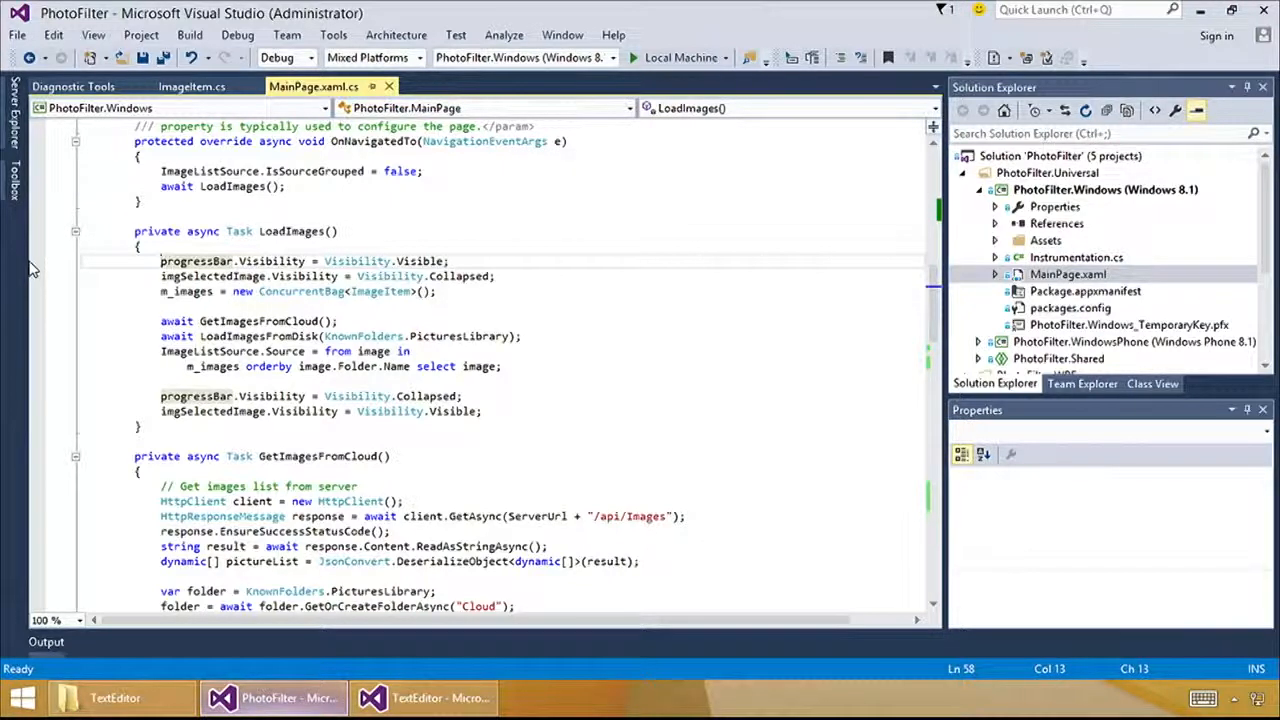
- Re-add the line 58 breakpoint and debug PhotoFilter until it pauses there
click(37, 261)
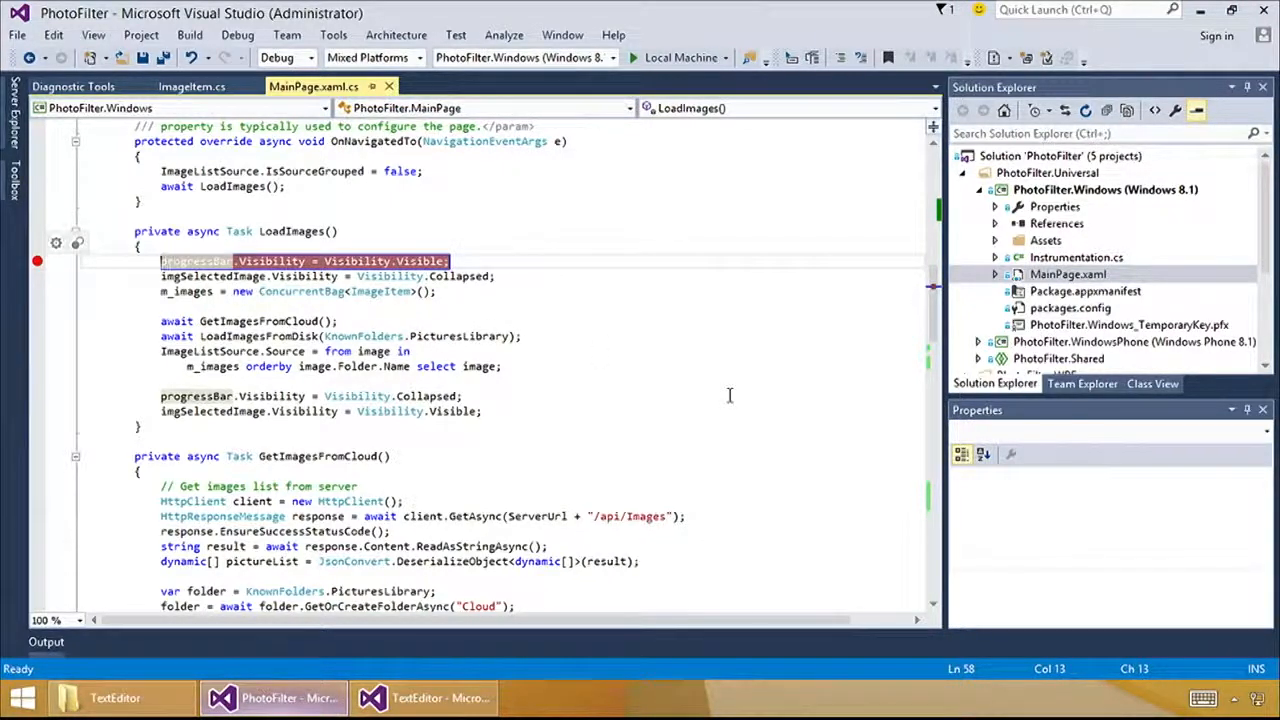
click(633, 57)
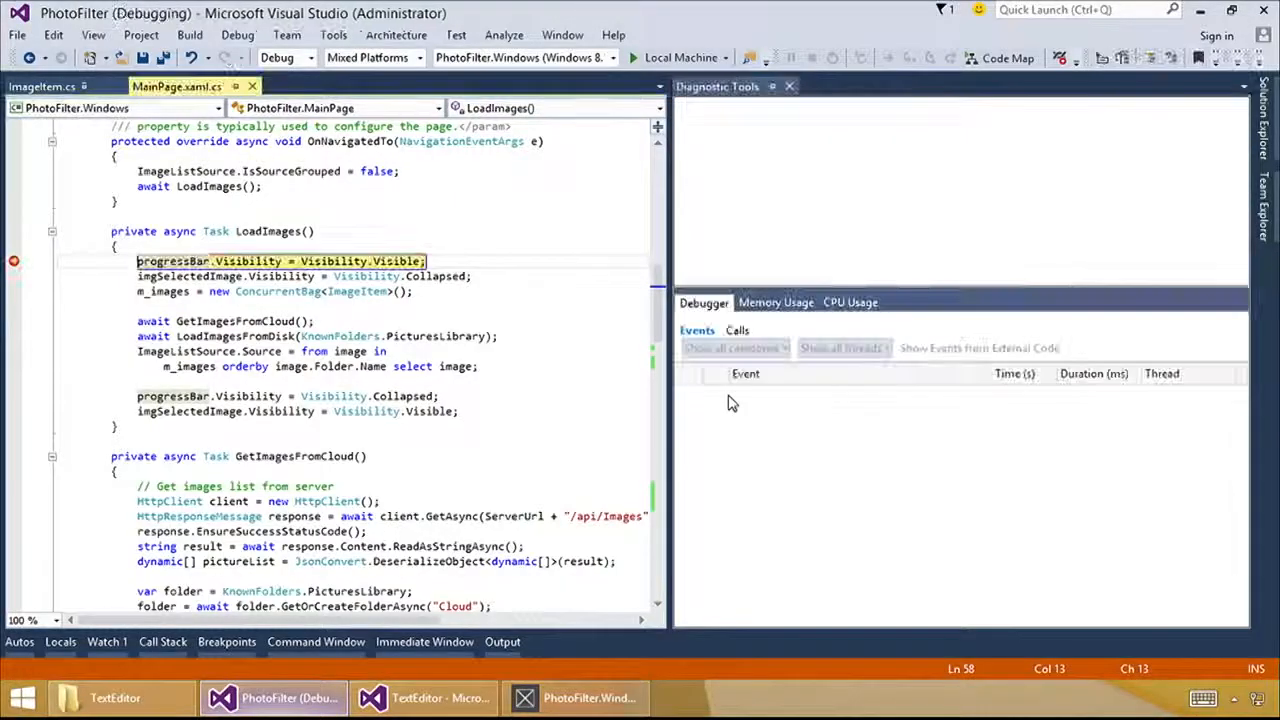
click(633, 57)
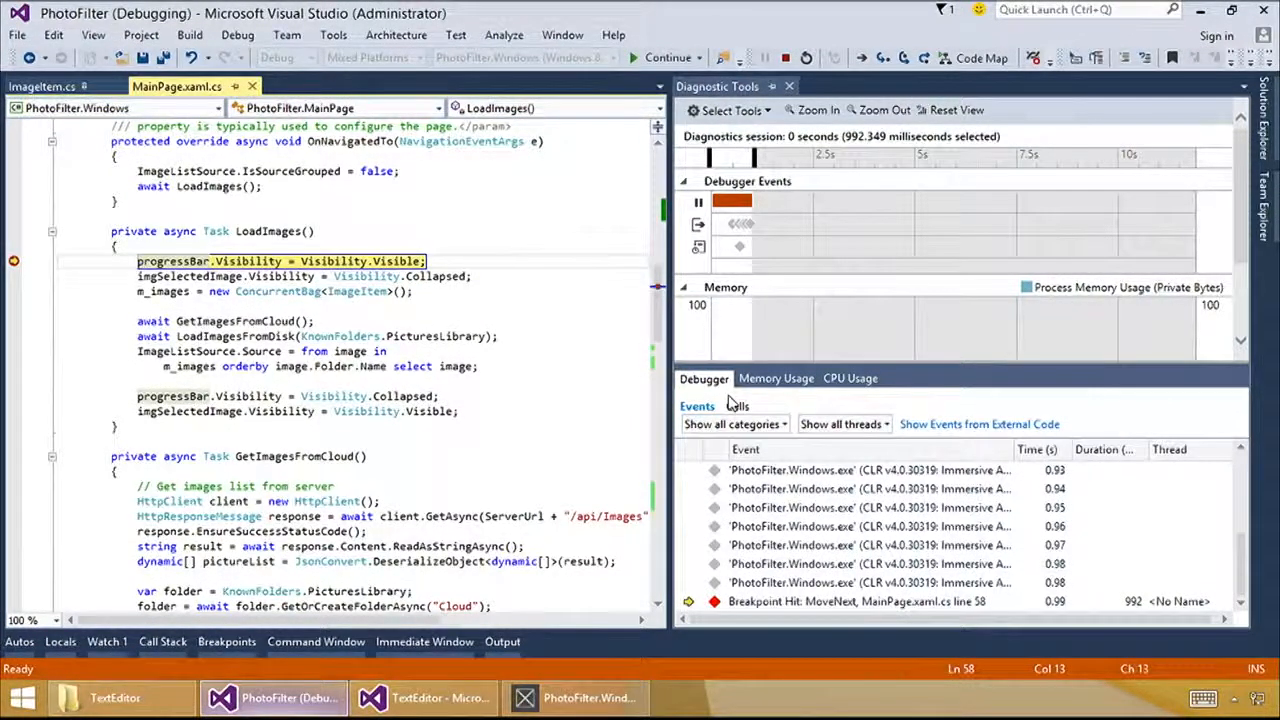
- Step over the progress-bar line, with the PerfTip showing about 3 ms elapsed
key(F10)
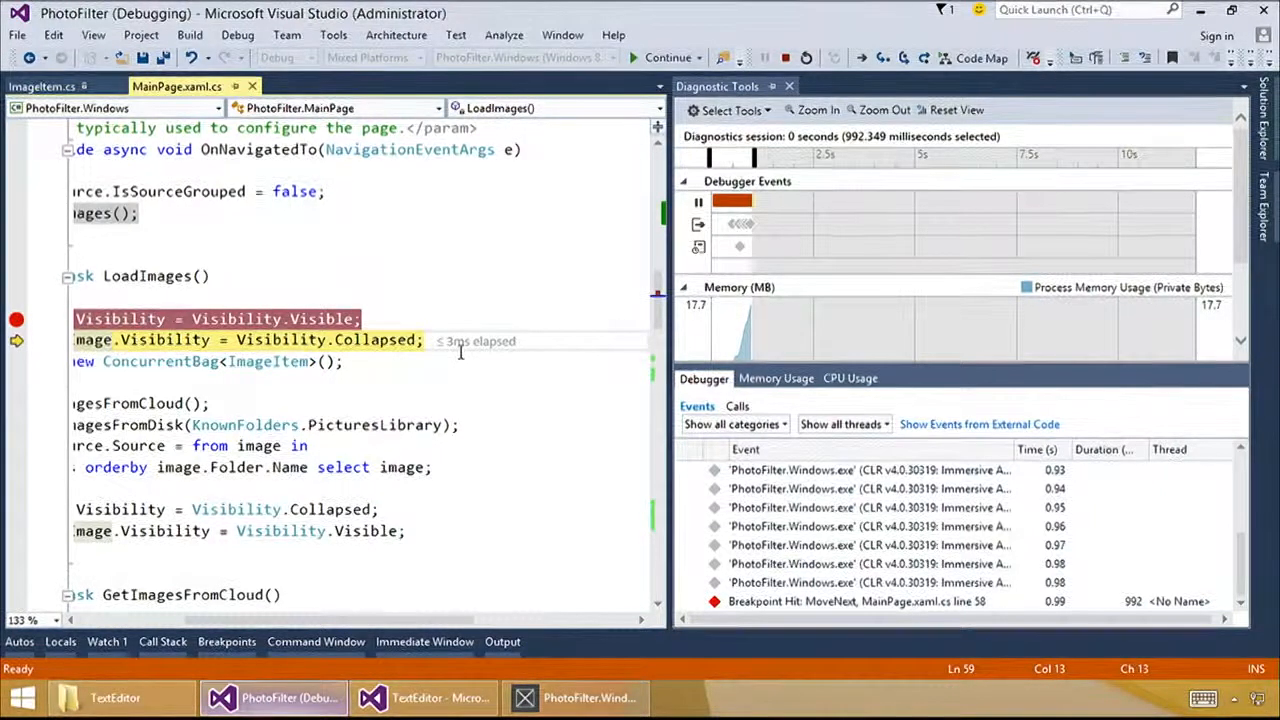
mouse_move(476, 341)
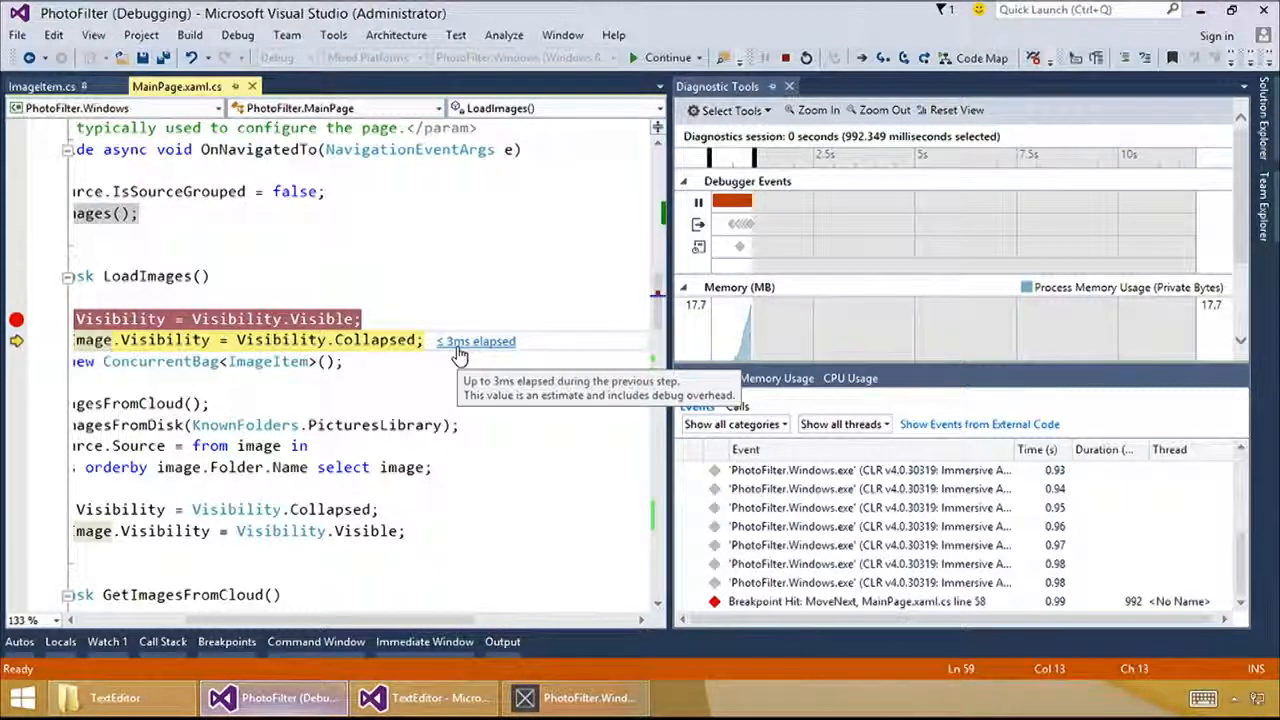
mouse_move(467, 401)
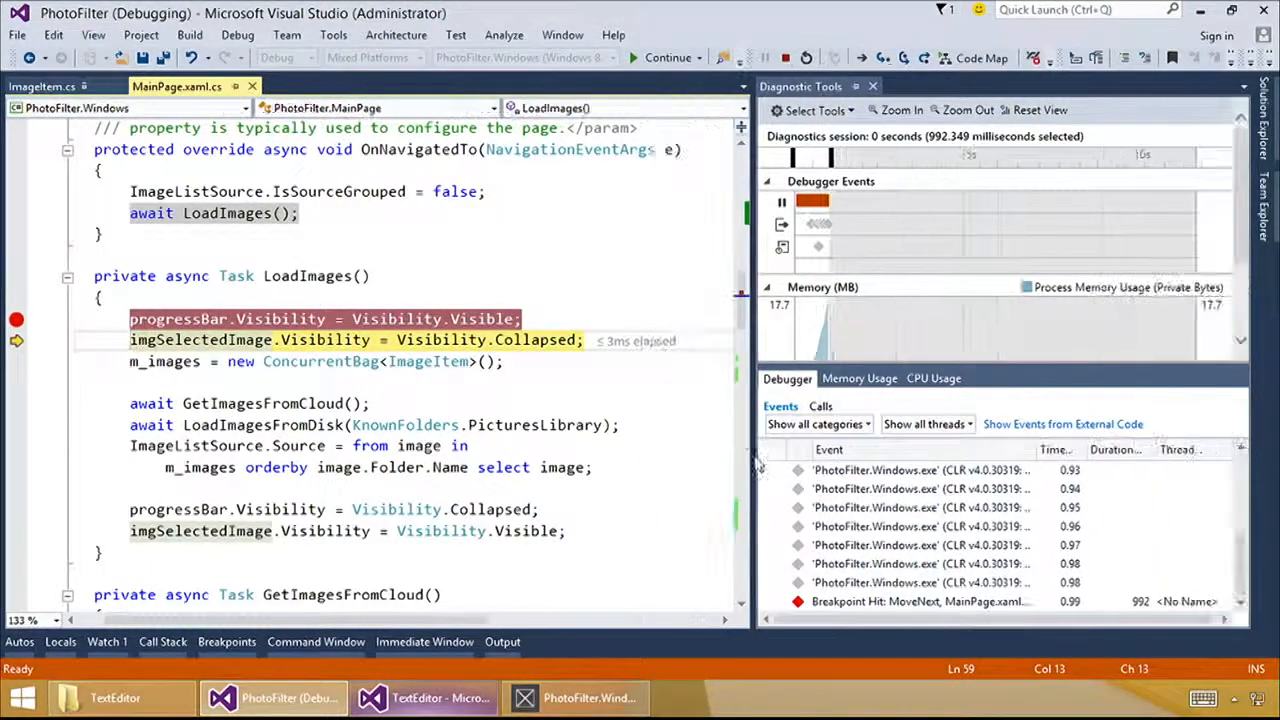
- Step over LoadImages lines, timing GetImagesFromCloud (~2,826 ms) and LoadImagesFromDisk (~3,730 ms)
key(F10)
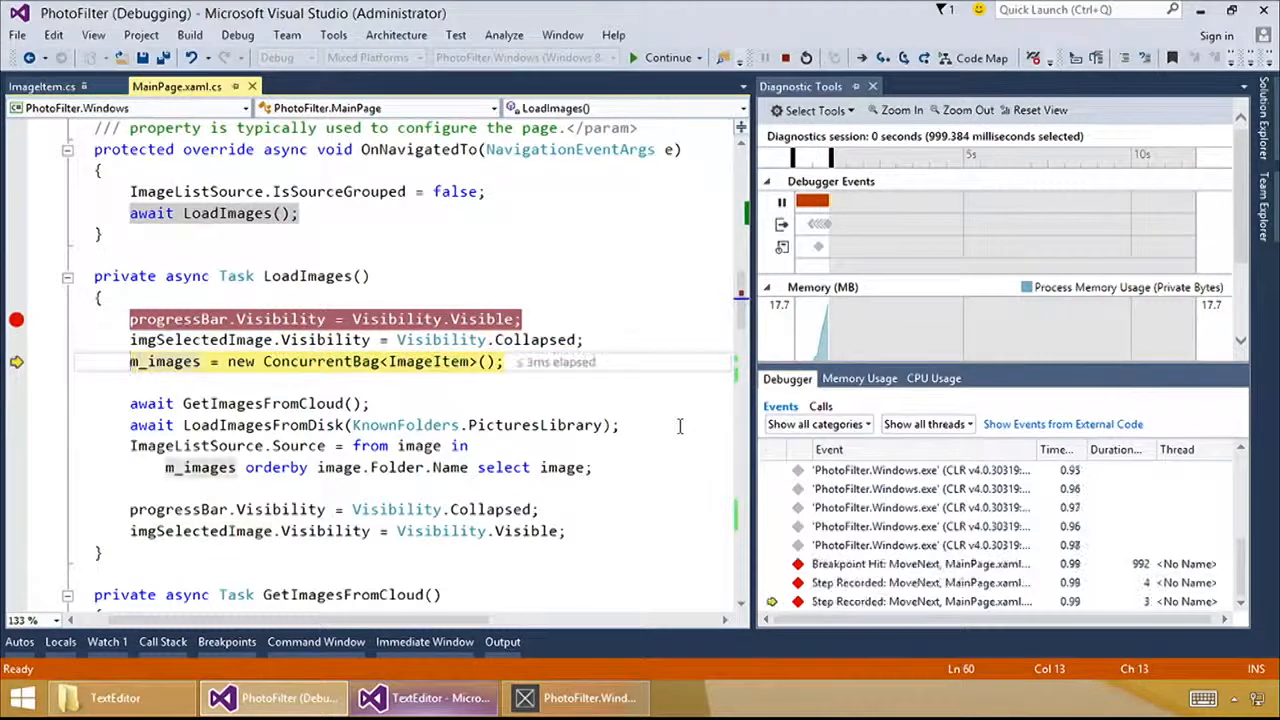
key(F10)
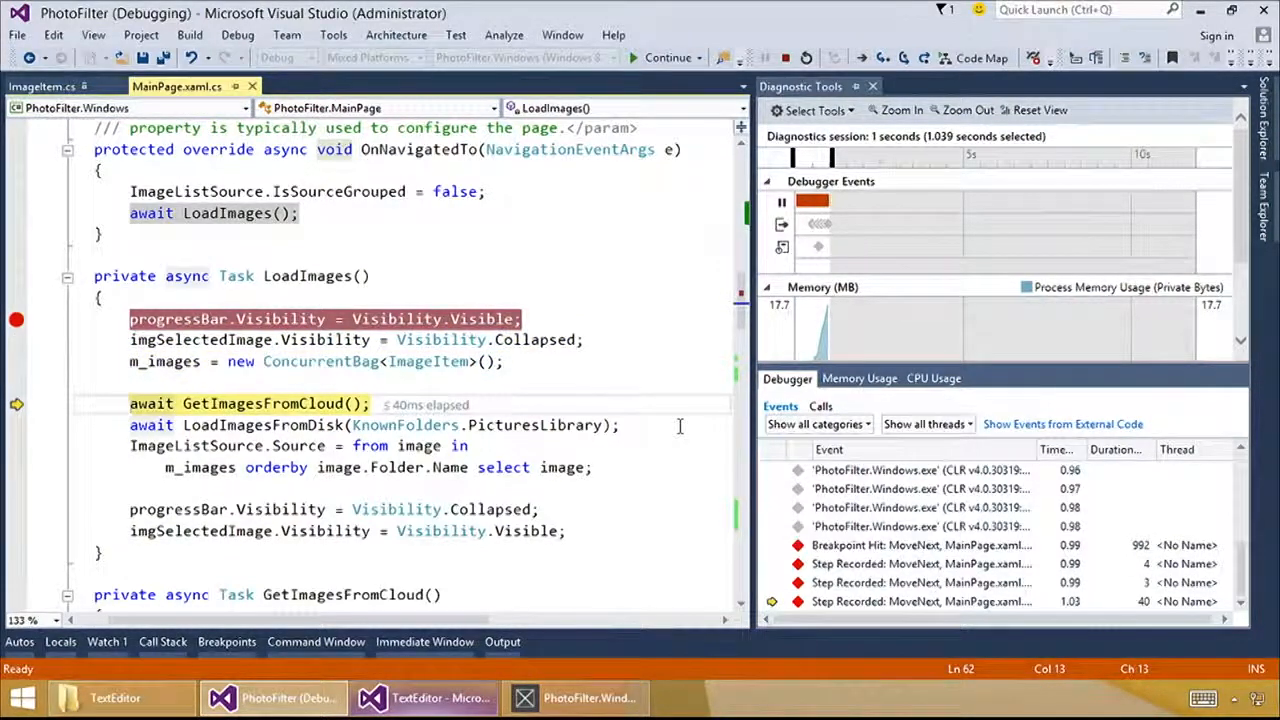
click(667, 57)
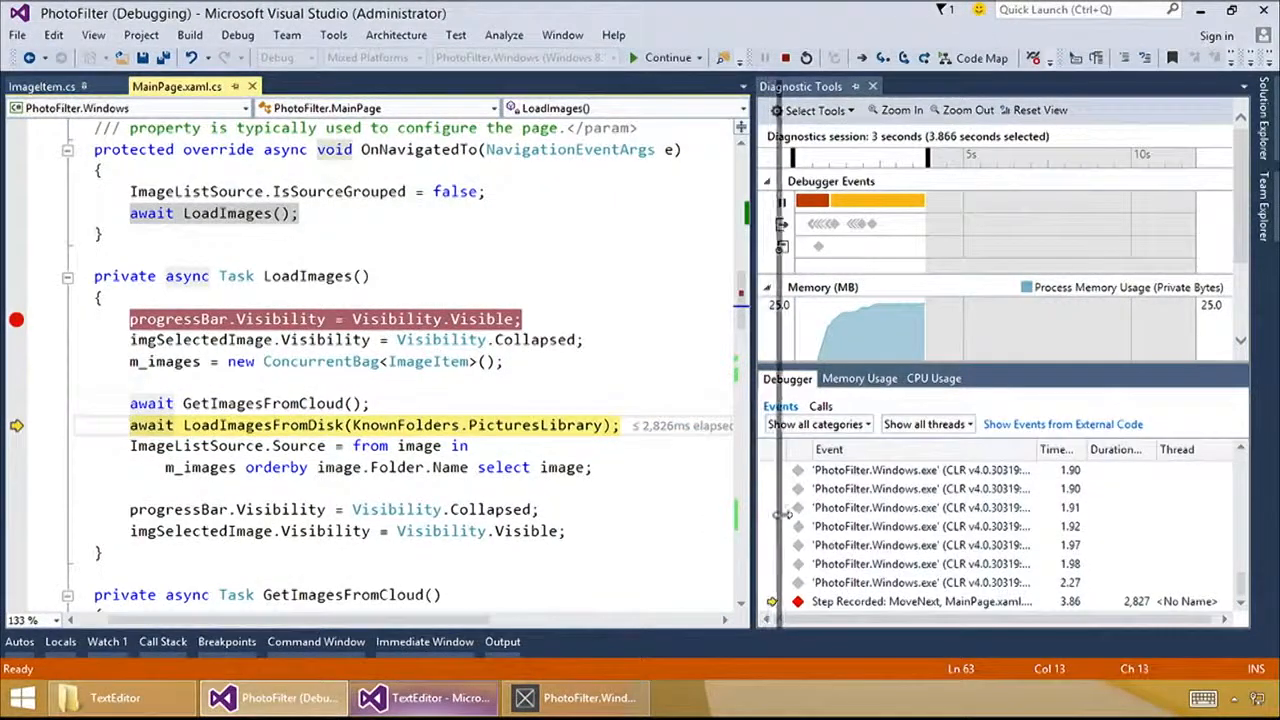
mouse_move(710, 432)
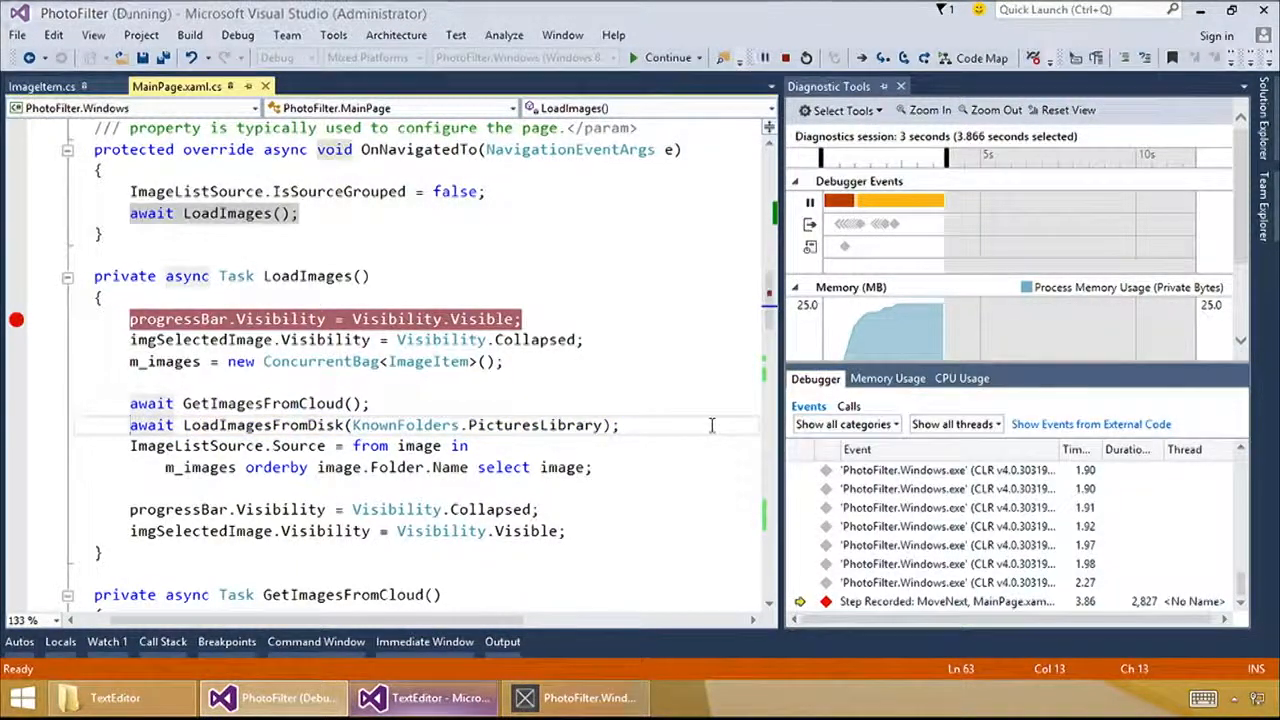
key(F10)
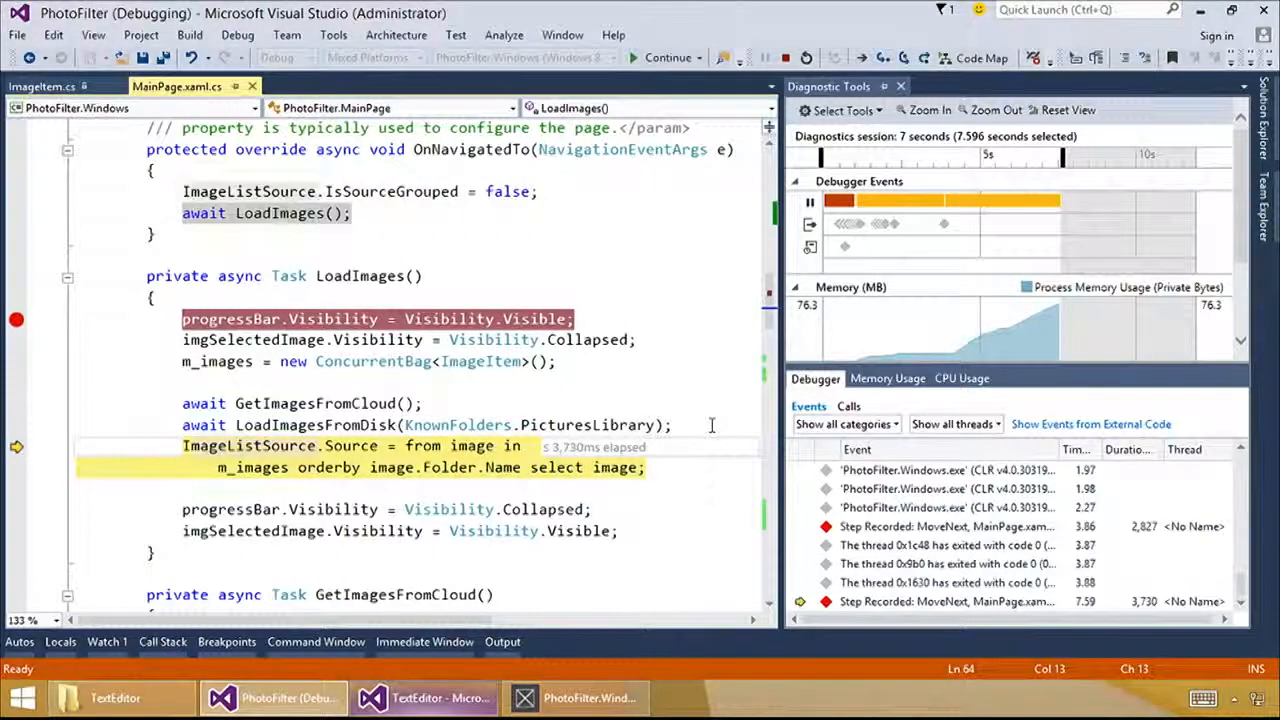
mouse_move(594, 447)
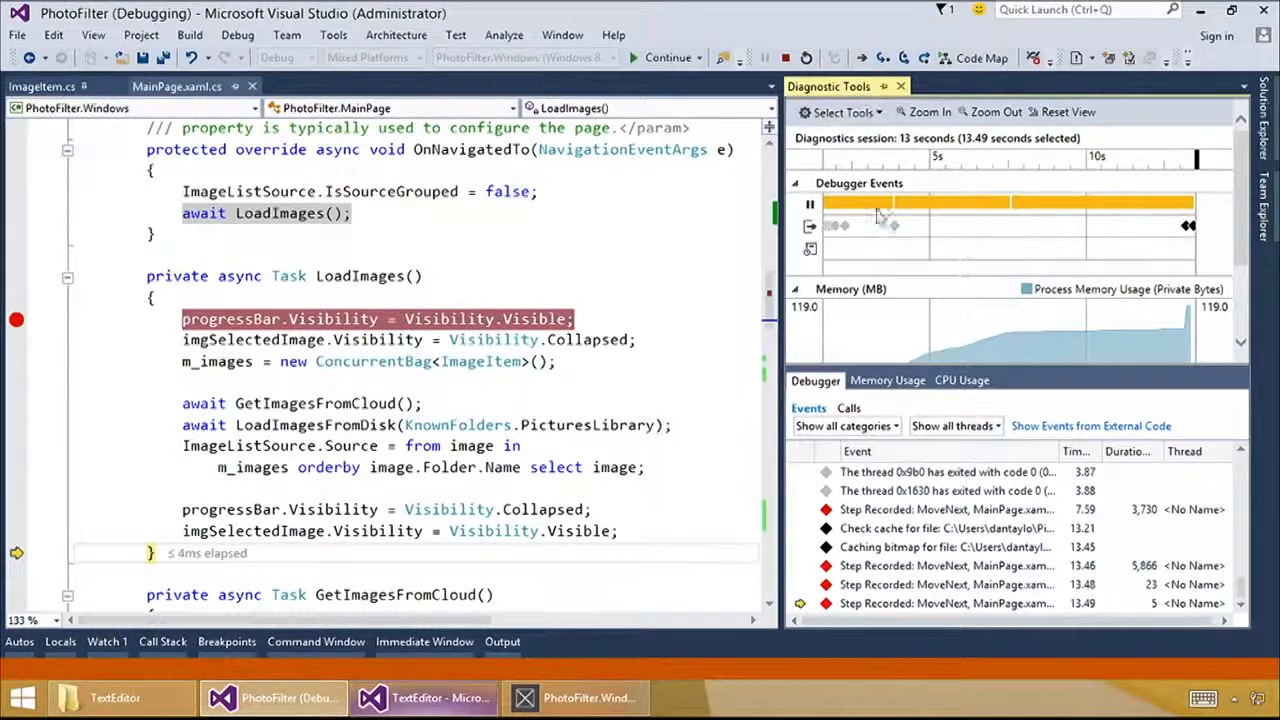
mouse_move(878, 205)
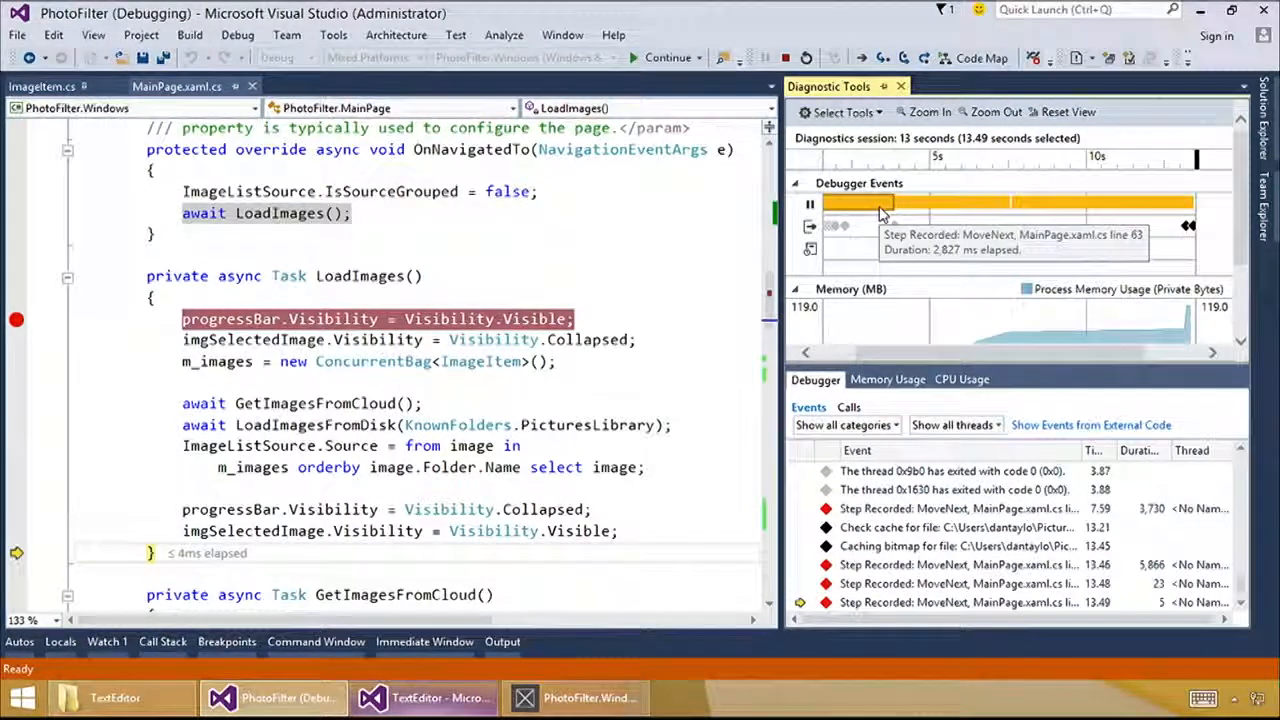
mouse_move(882, 285)
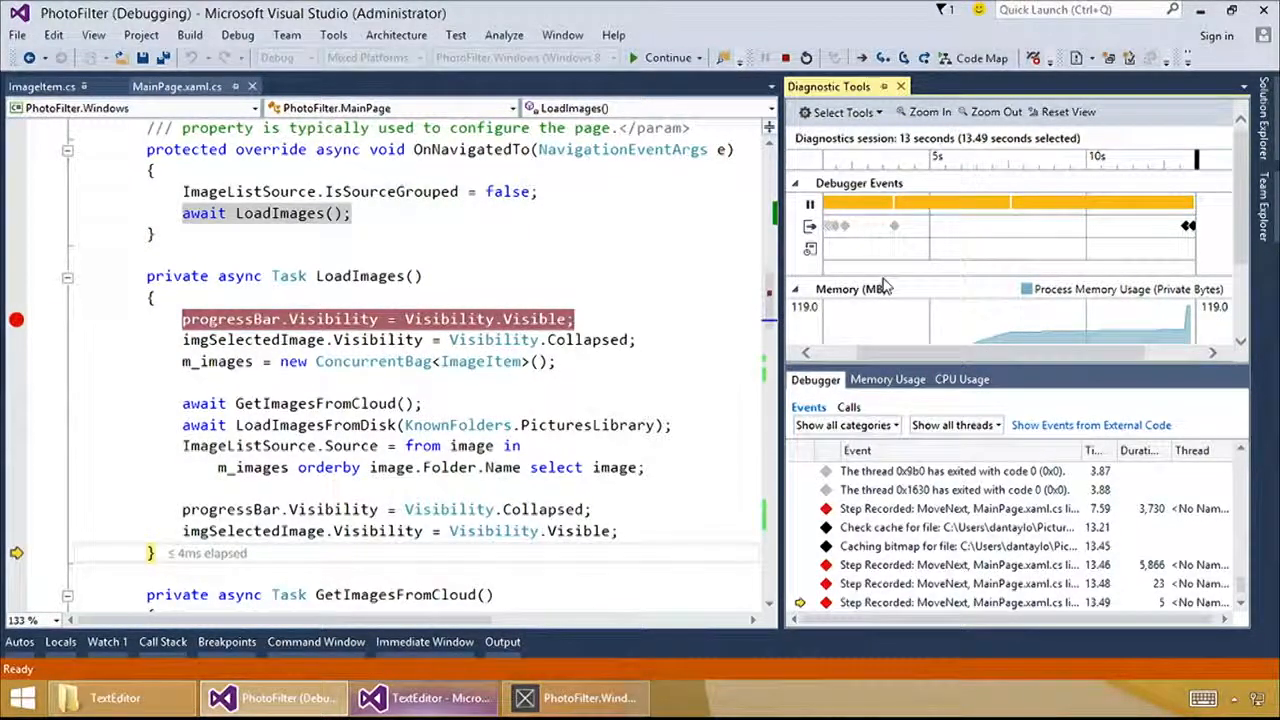
mouse_move(1005, 335)
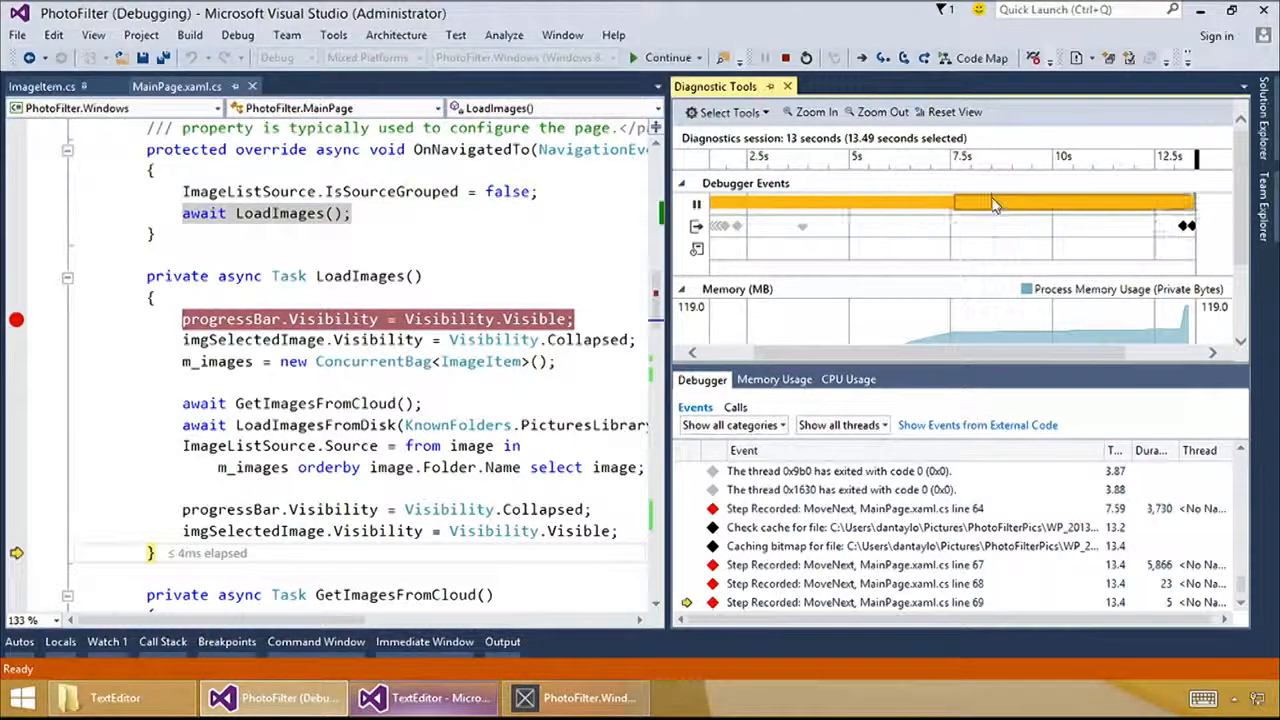
mouse_move(995, 205)
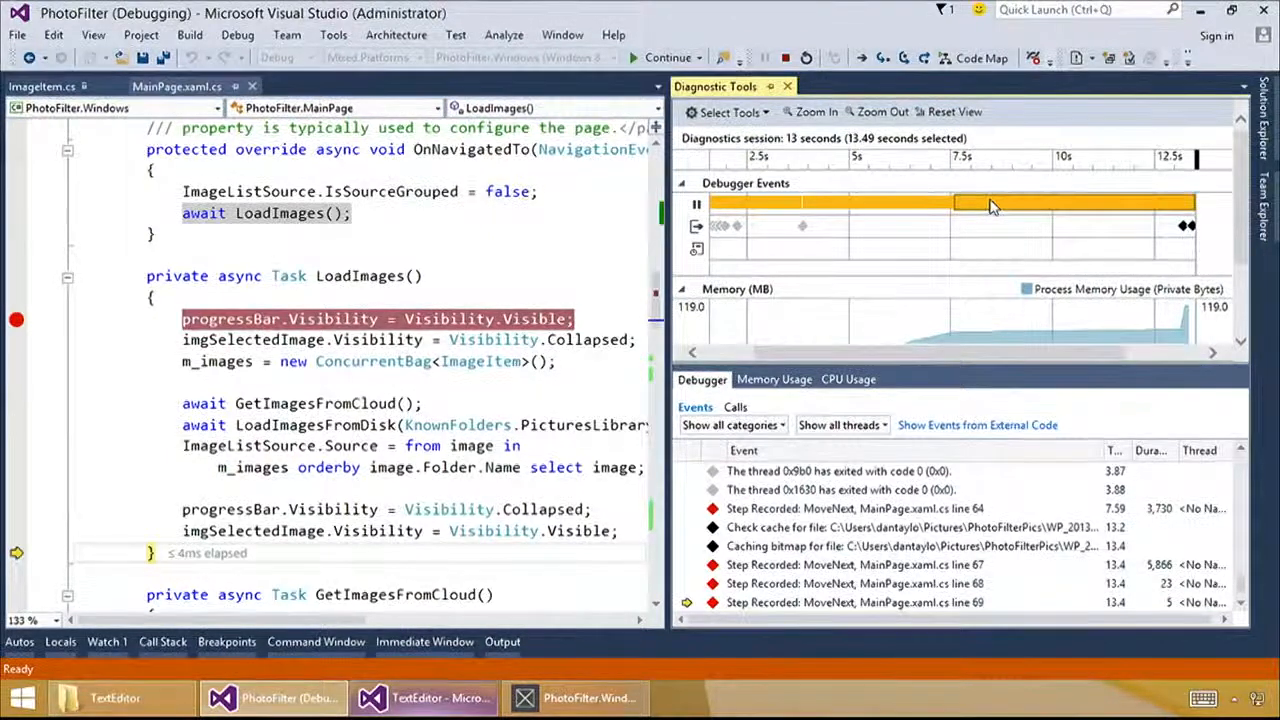
mouse_move(910, 205)
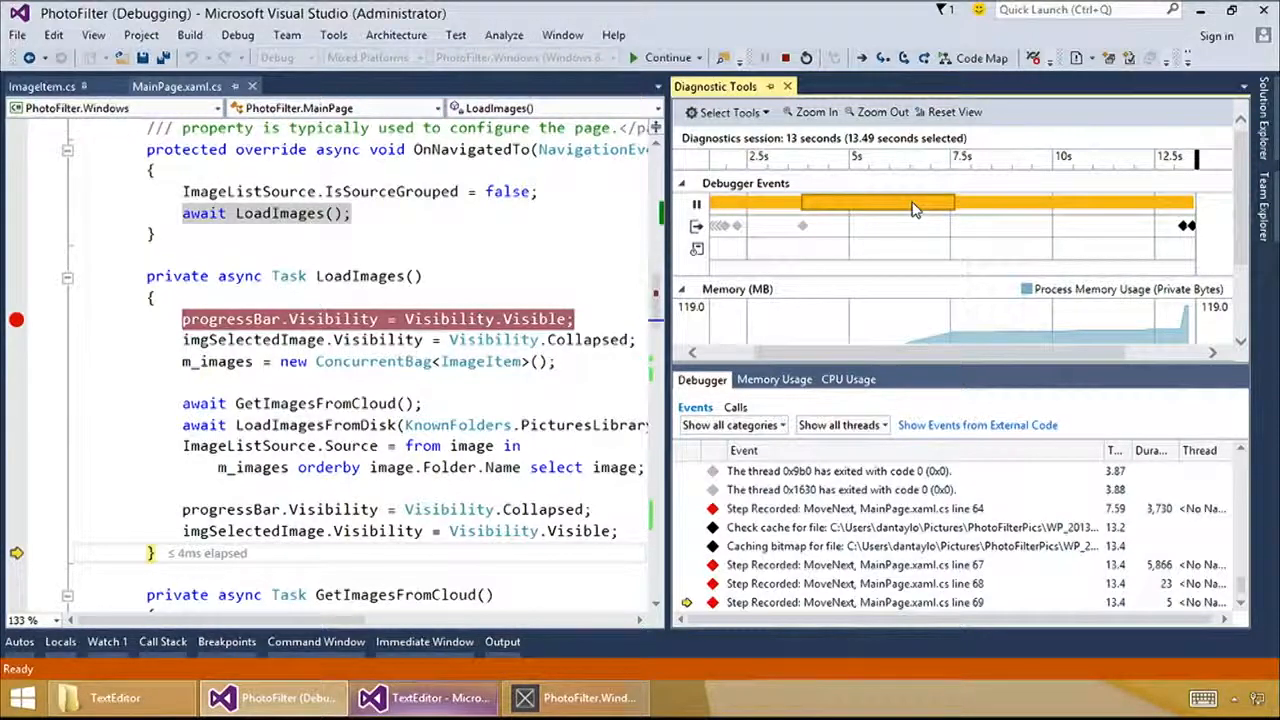
mouse_move(978, 225)
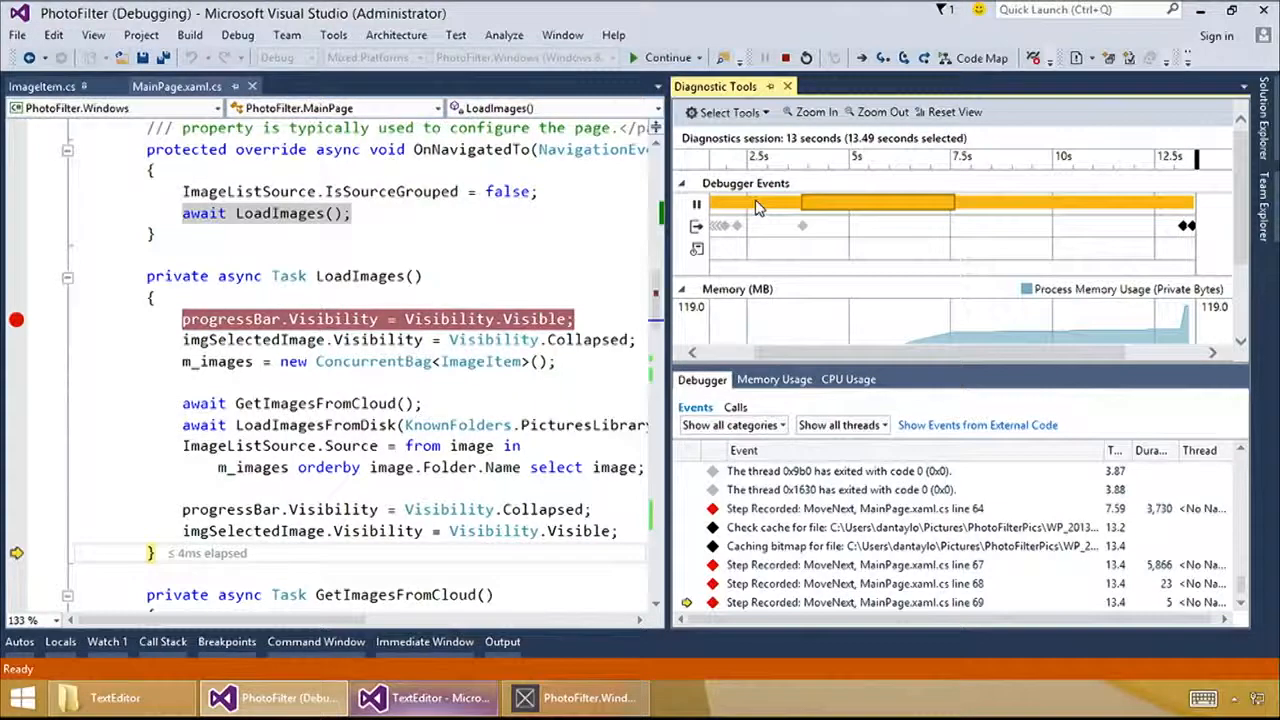
mouse_move(757, 204)
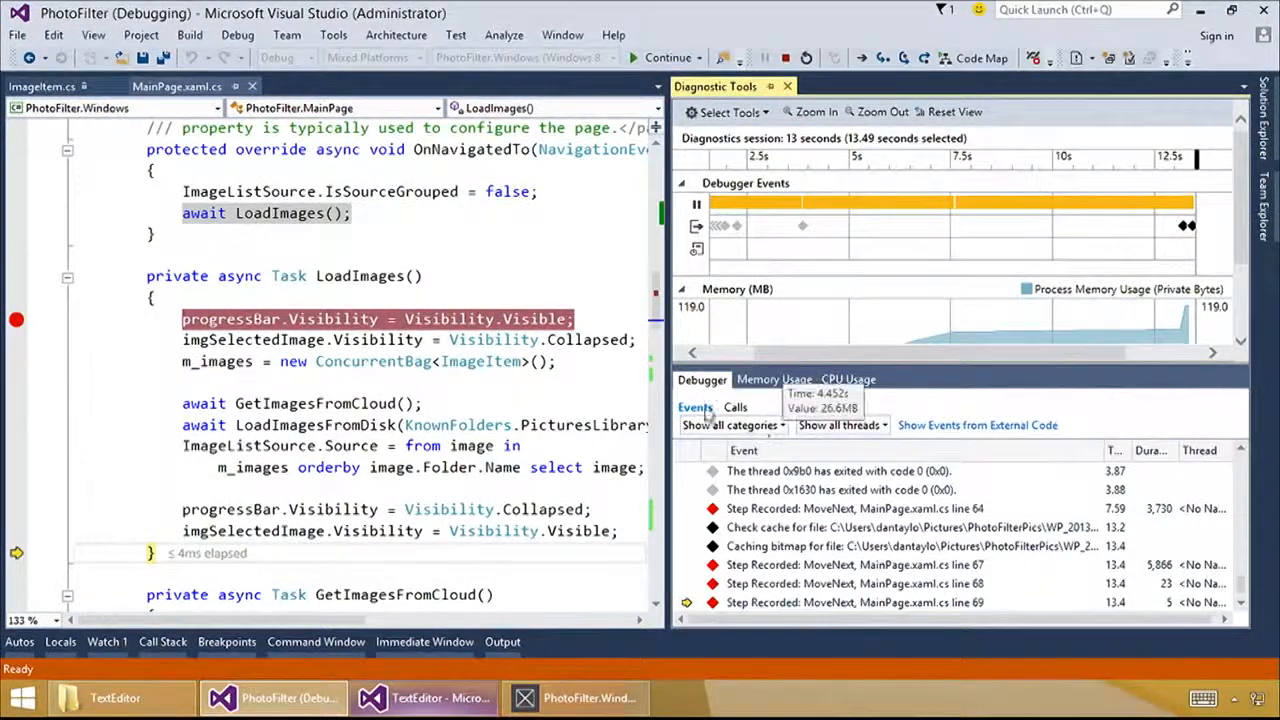
- Filter Diagnostic Tools events to Debugger only and widen the Duration column
click(733, 425)
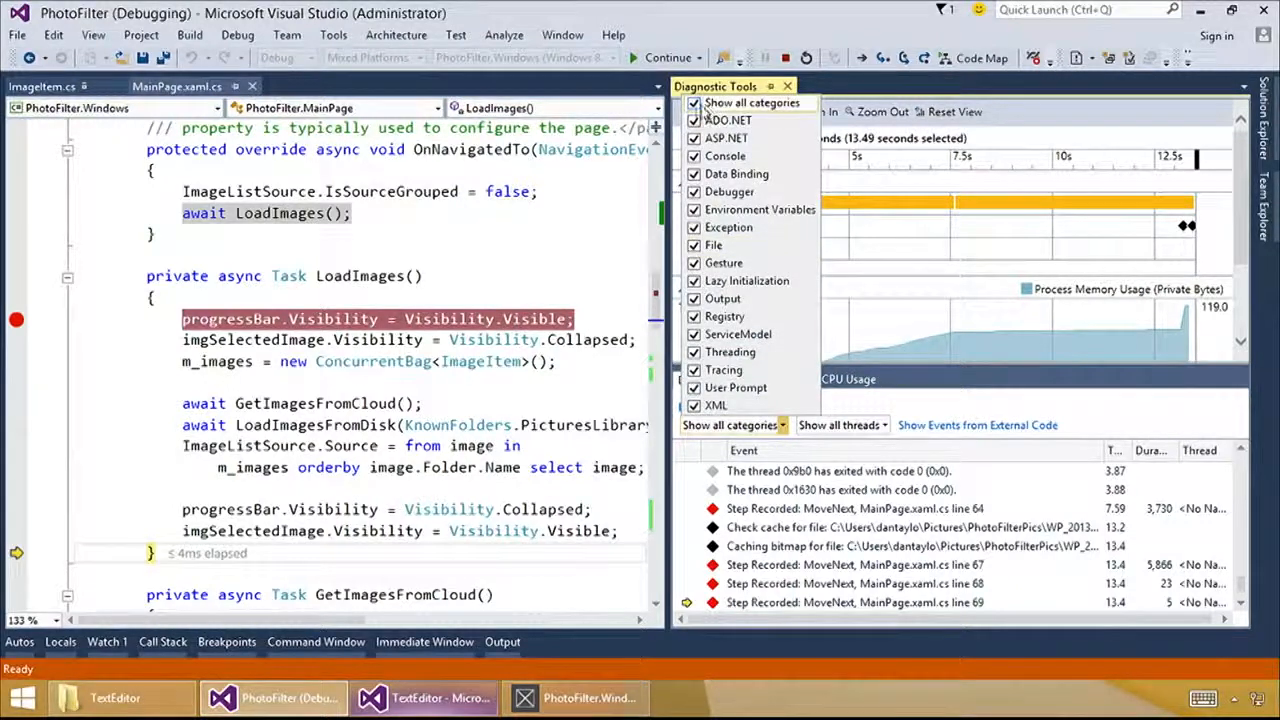
click(694, 103)
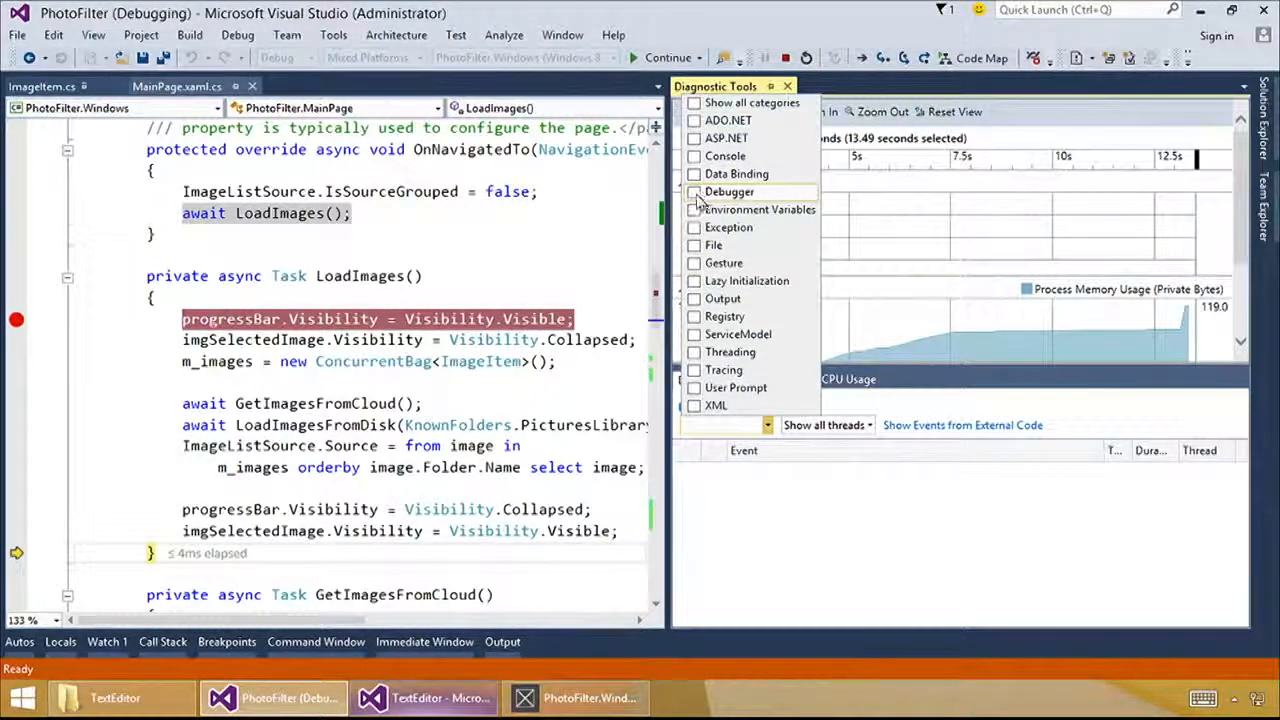
click(695, 191)
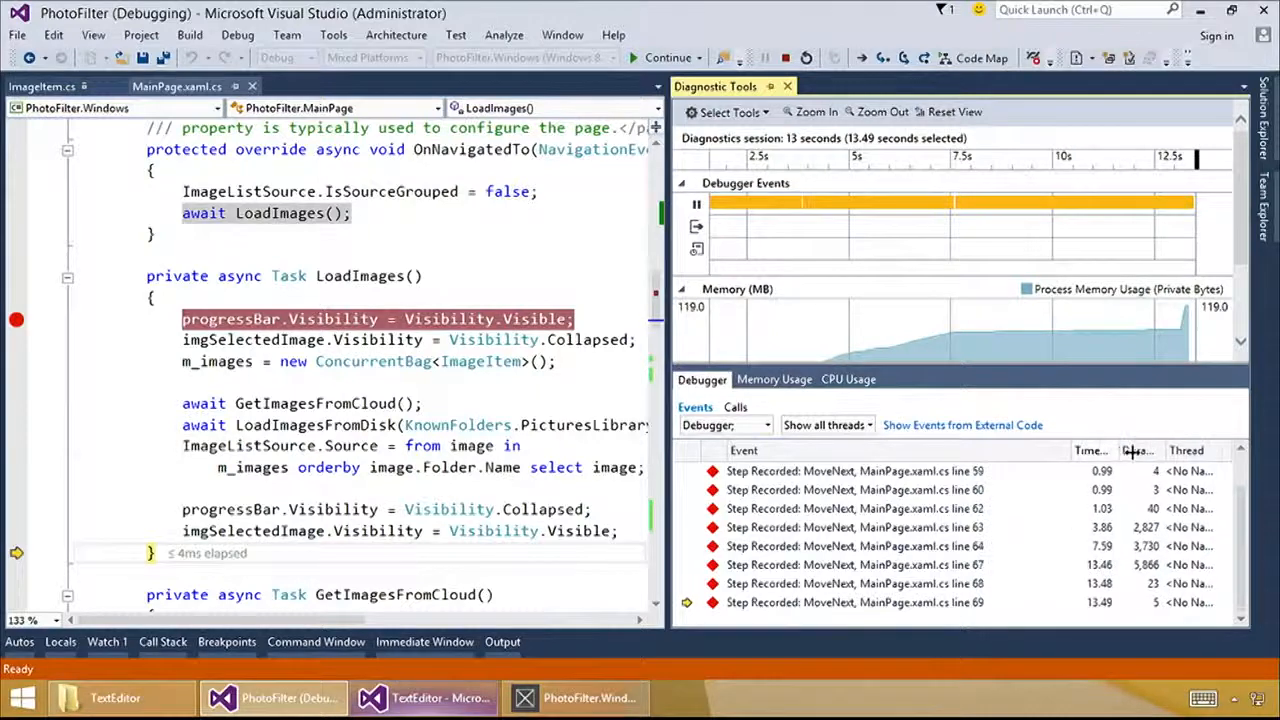
drag(1128, 450, 1190, 450)
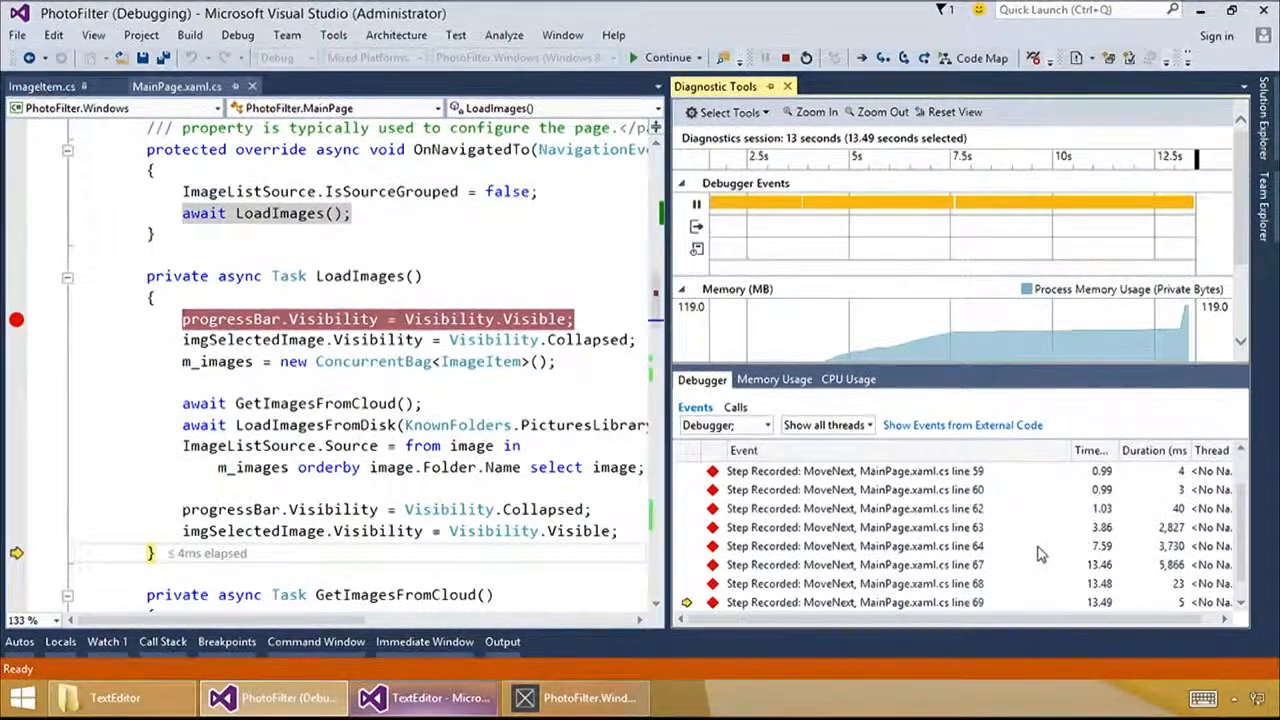
mouse_move(990, 555)
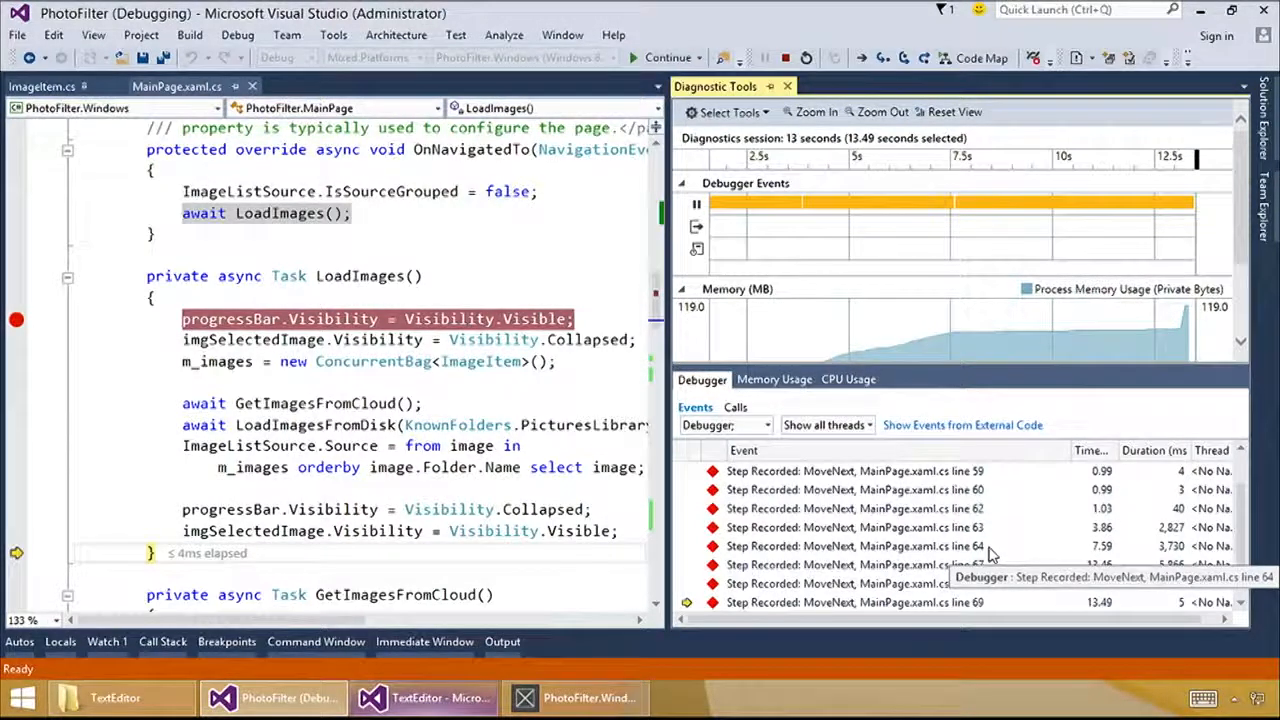
mouse_move(1023, 553)
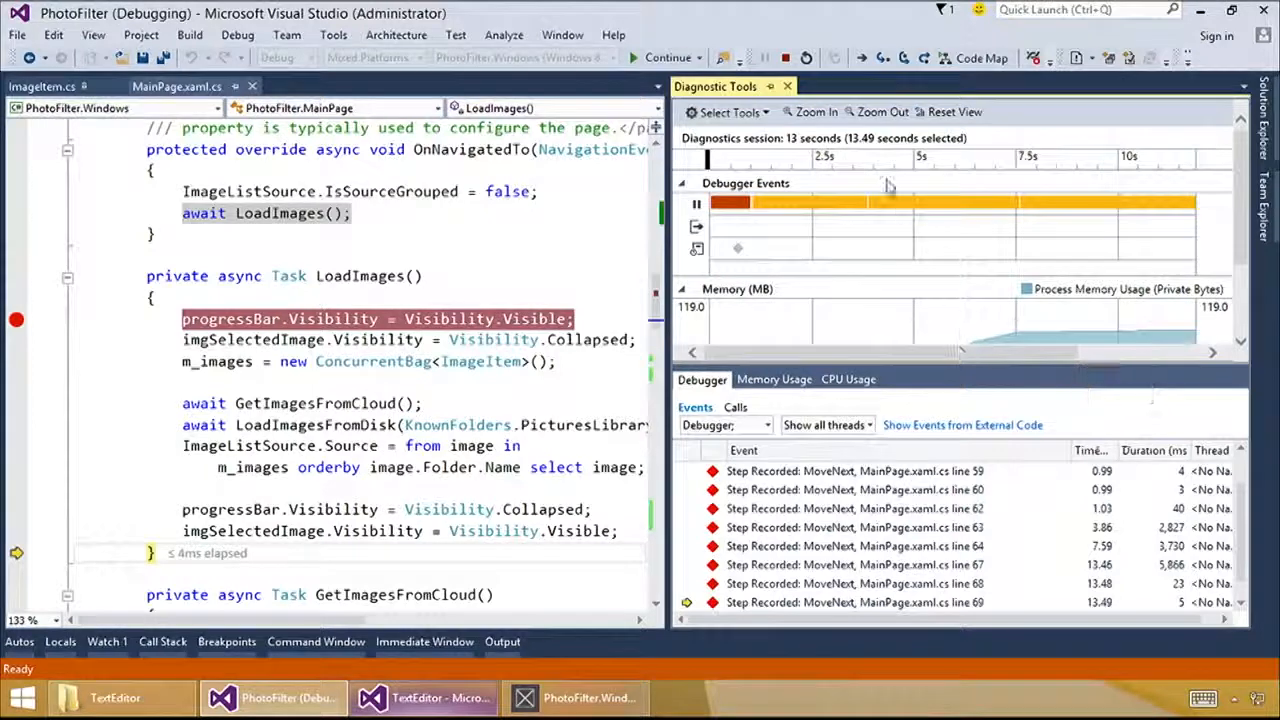
- Add a breakpoint on the 'await GetImagesFromCloud();' call
click(830, 203)
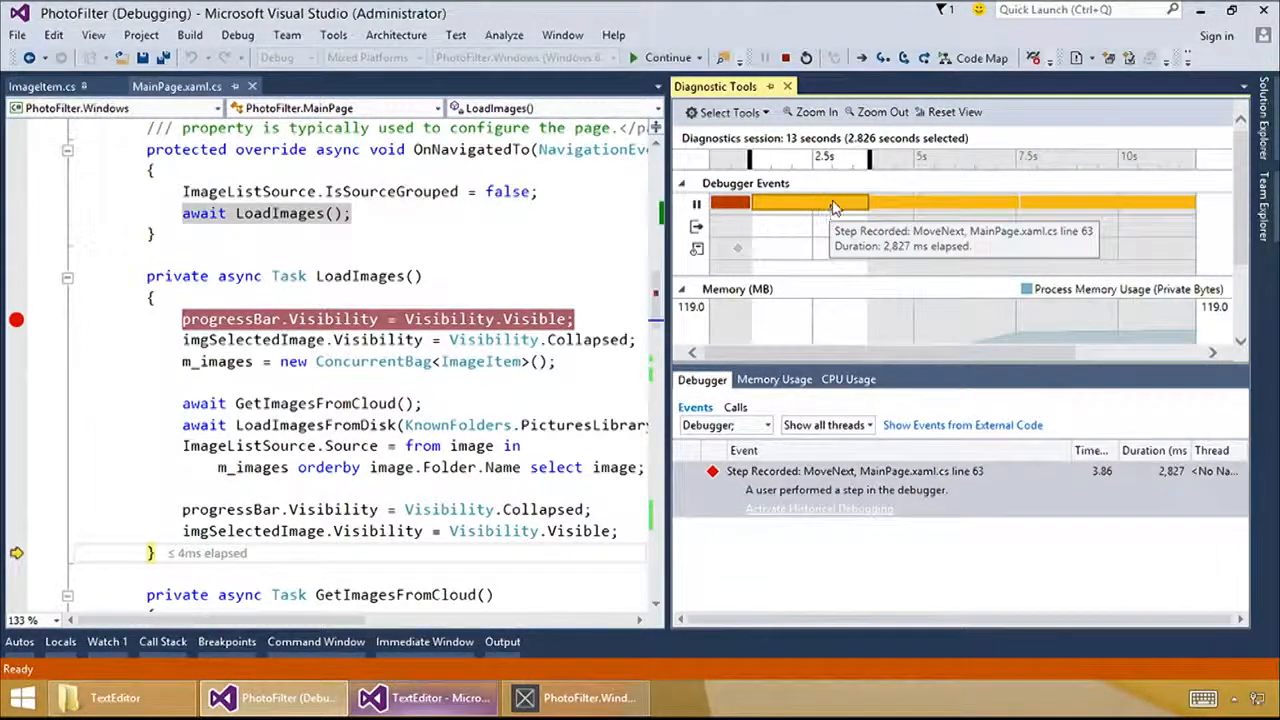
mouse_move(845, 213)
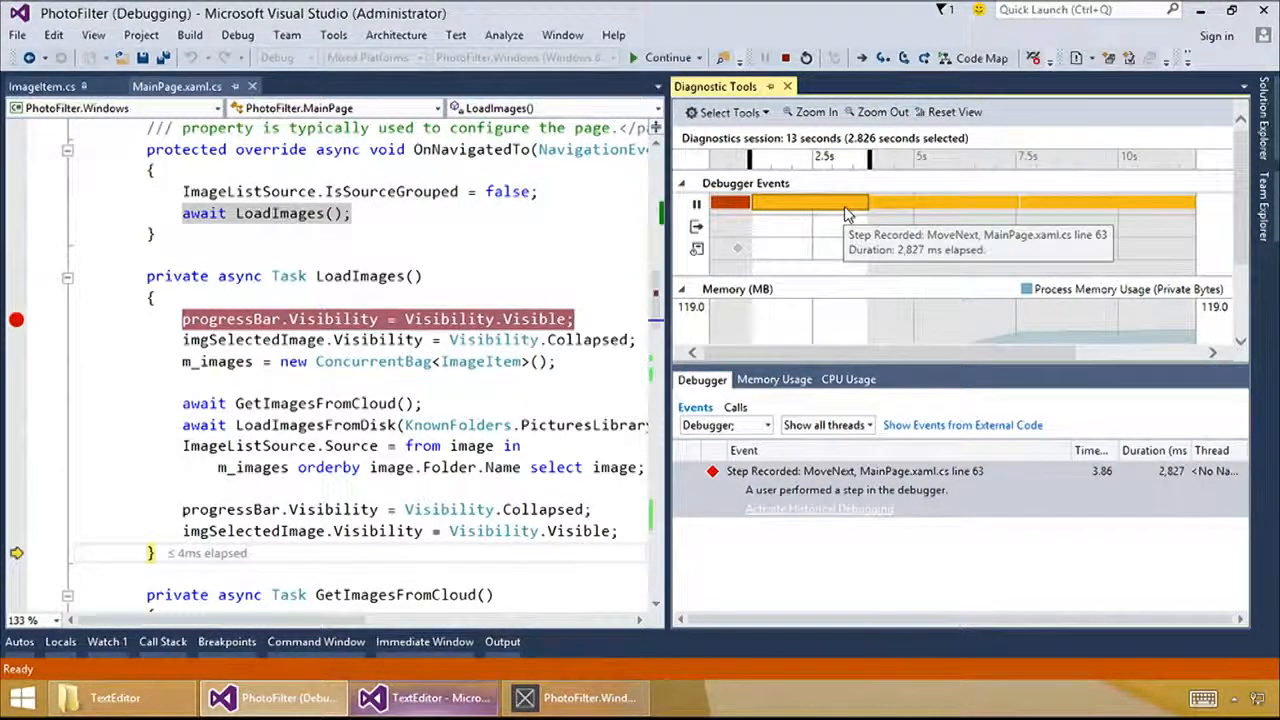
mouse_move(1025, 198)
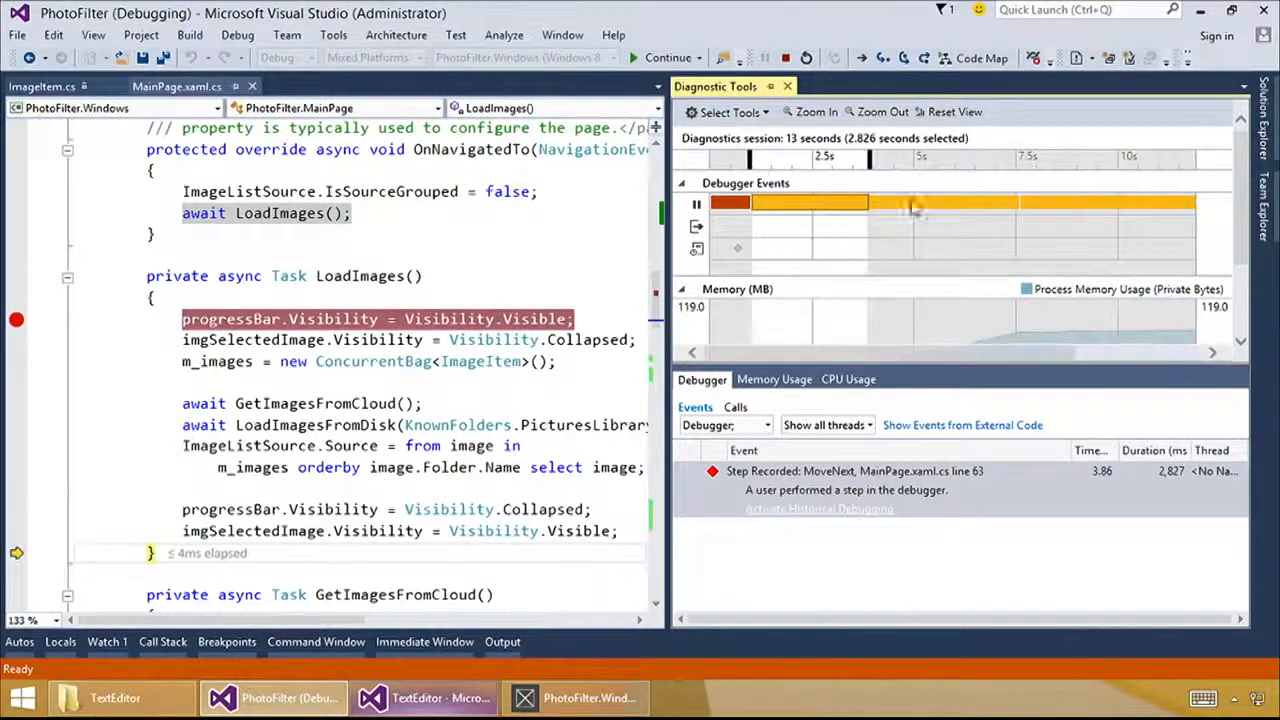
click(683, 183)
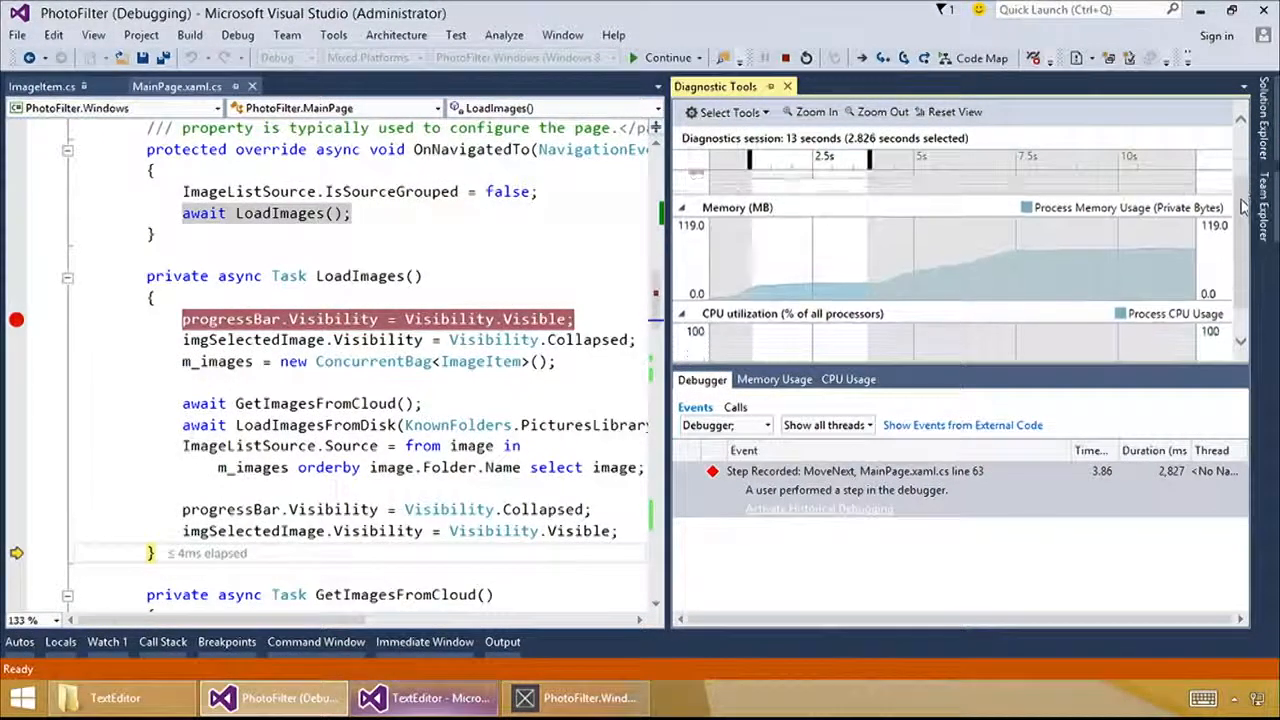
click(682, 207)
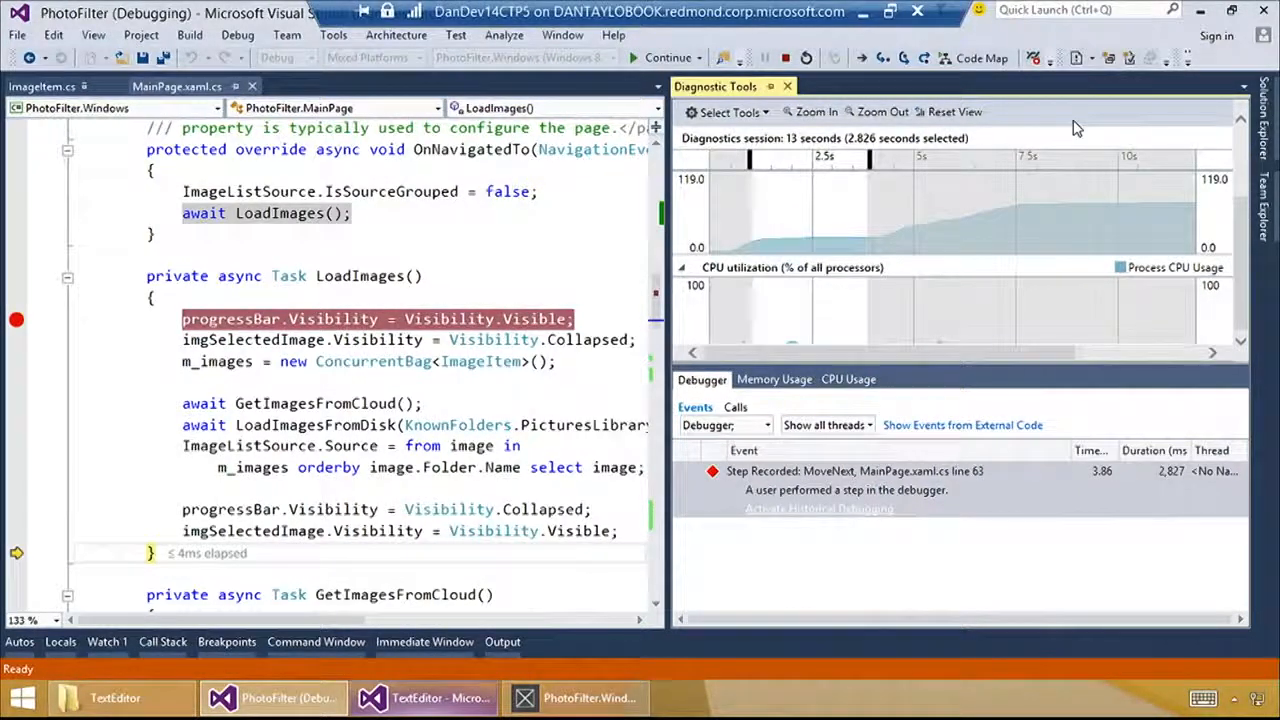
mouse_move(765, 270)
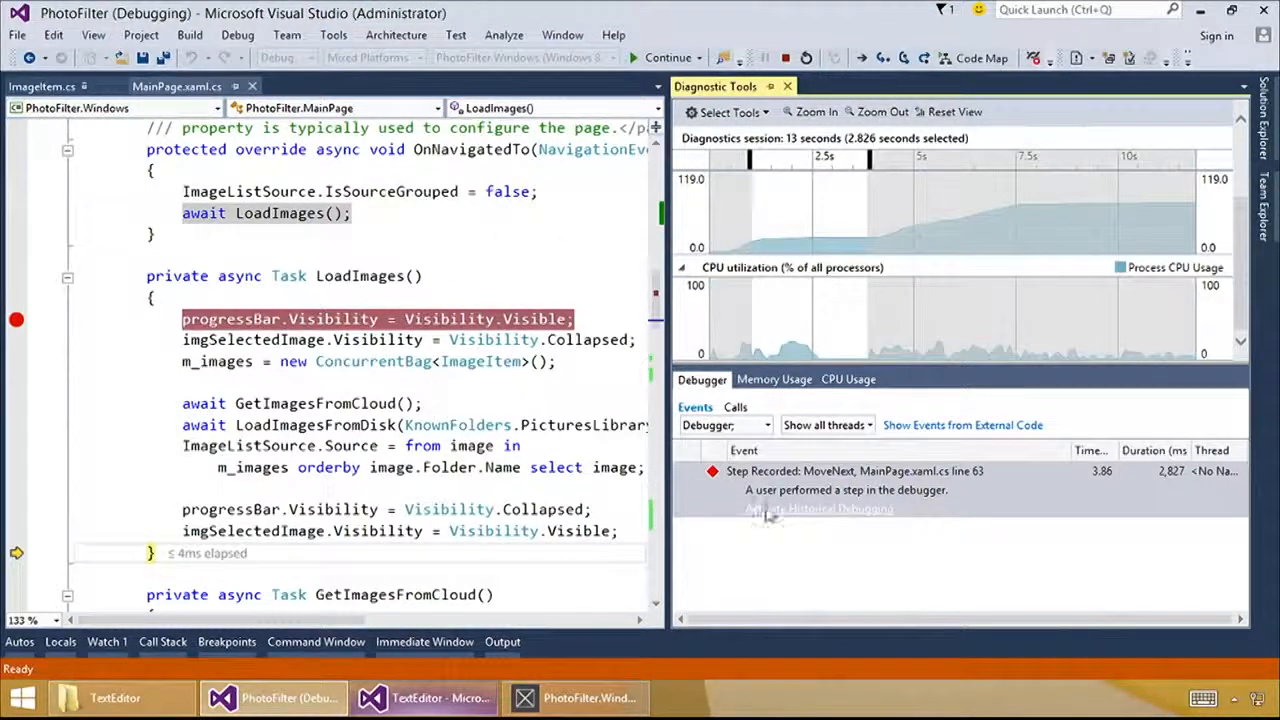
mouse_move(760, 375)
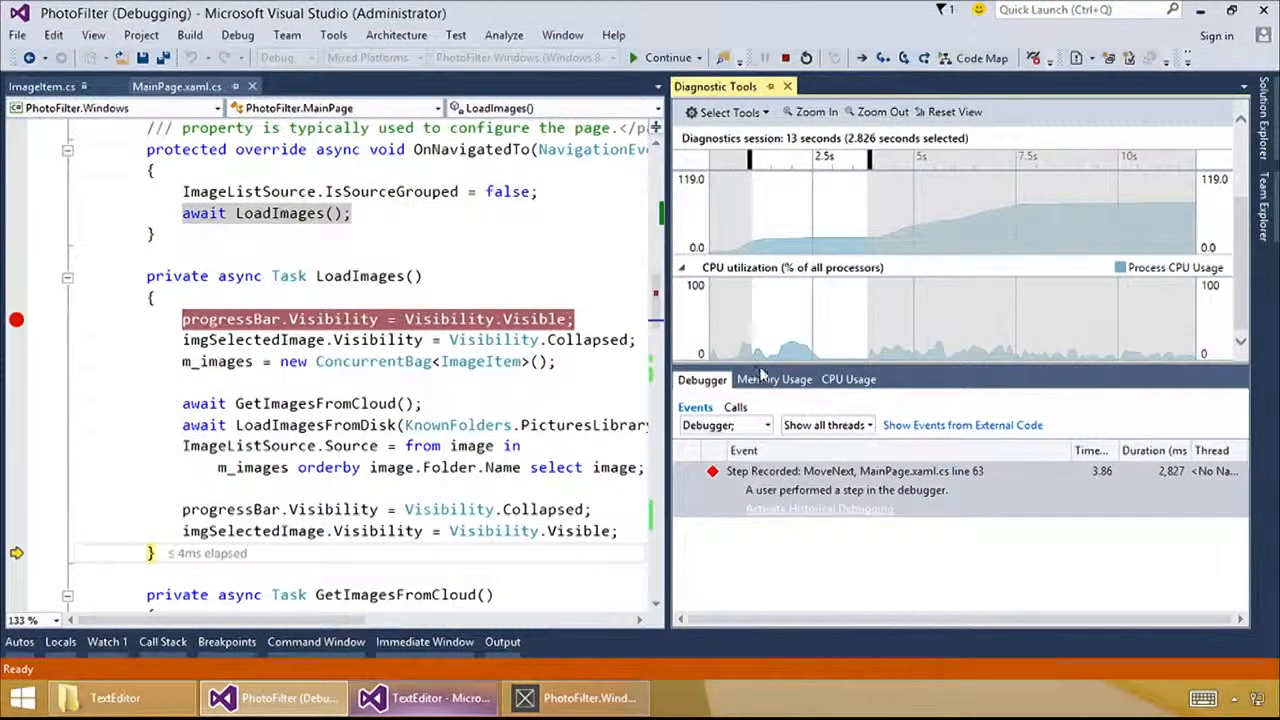
click(848, 379)
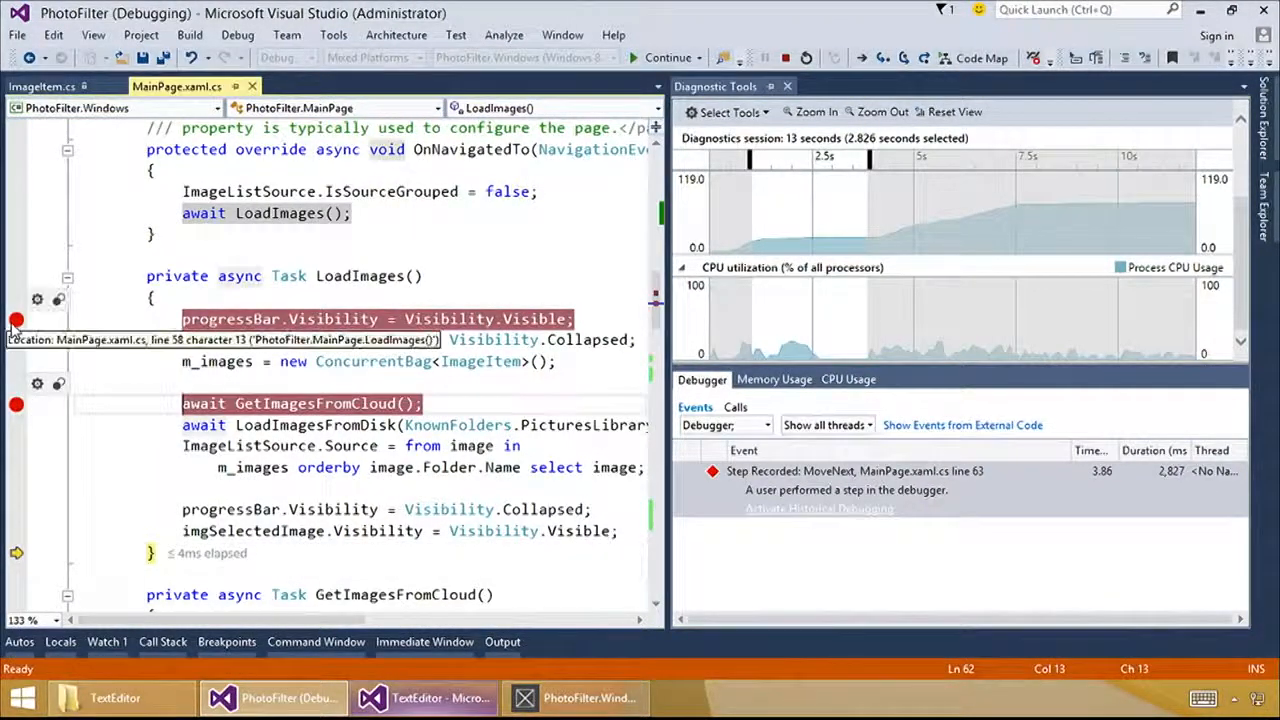
- Remove the line 58 breakpoint, restart debugging, and step into GetImagesFromCloud
click(785, 57)
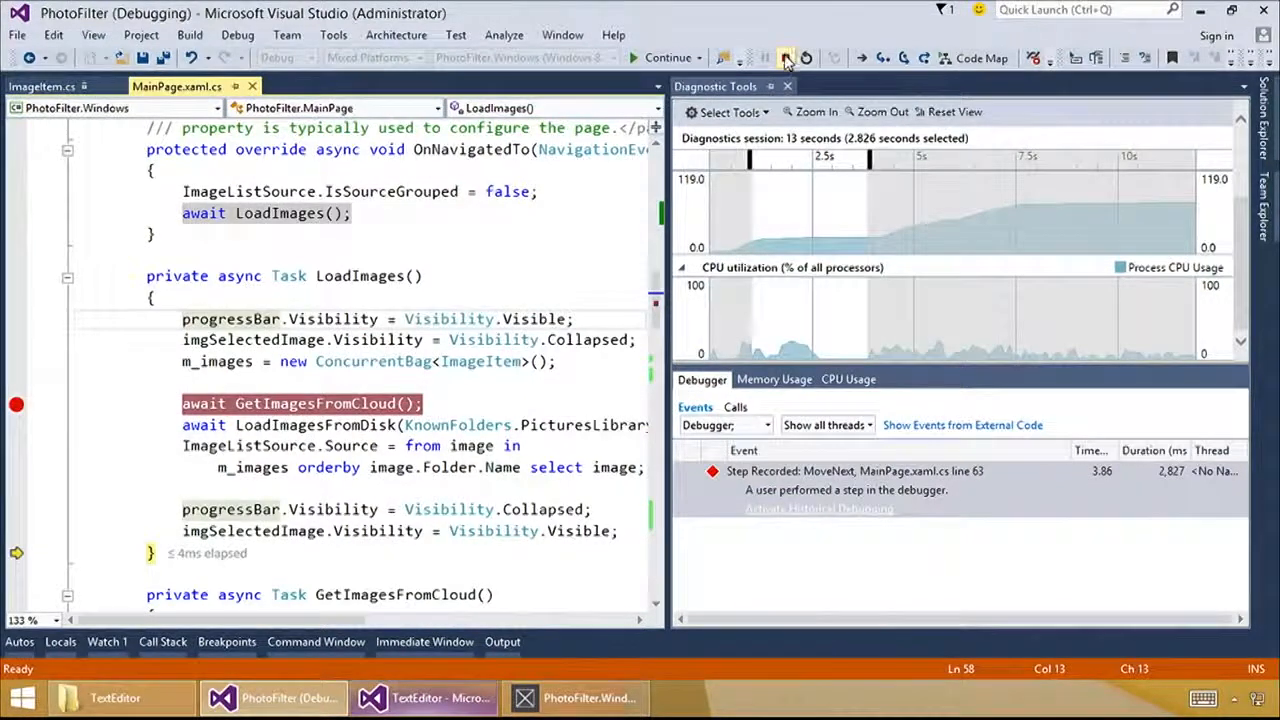
click(807, 57)
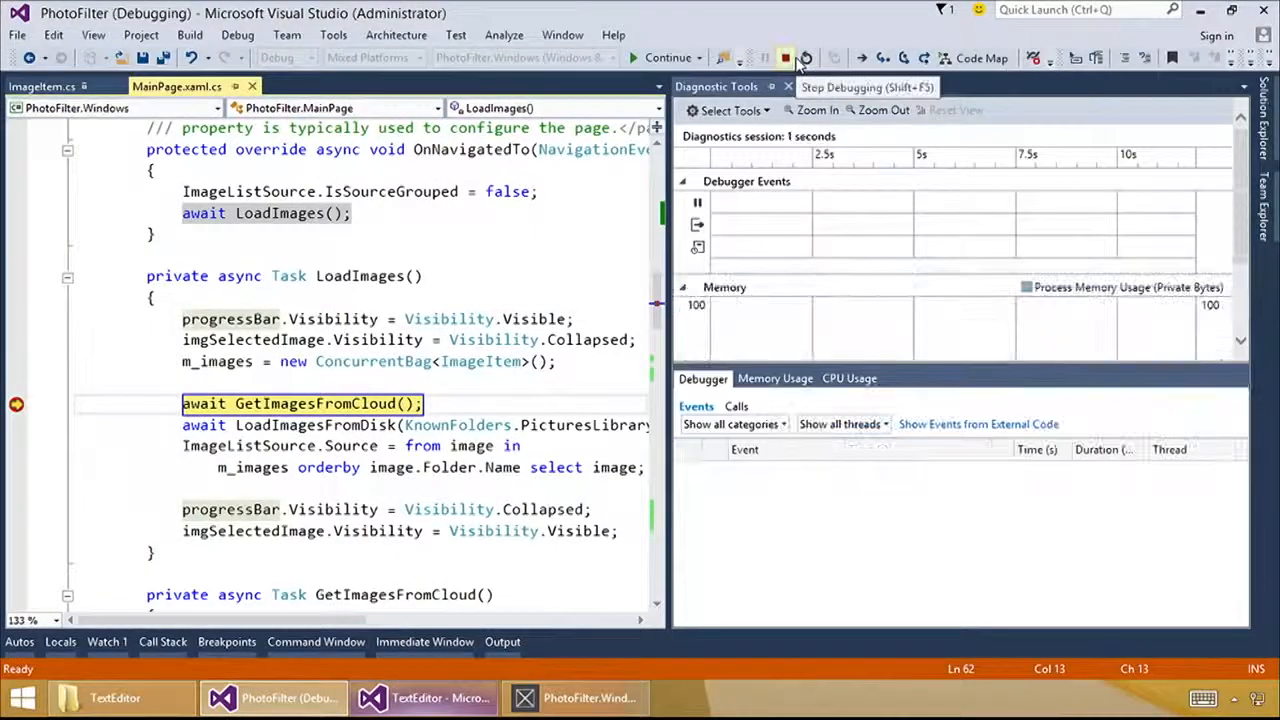
click(784, 57)
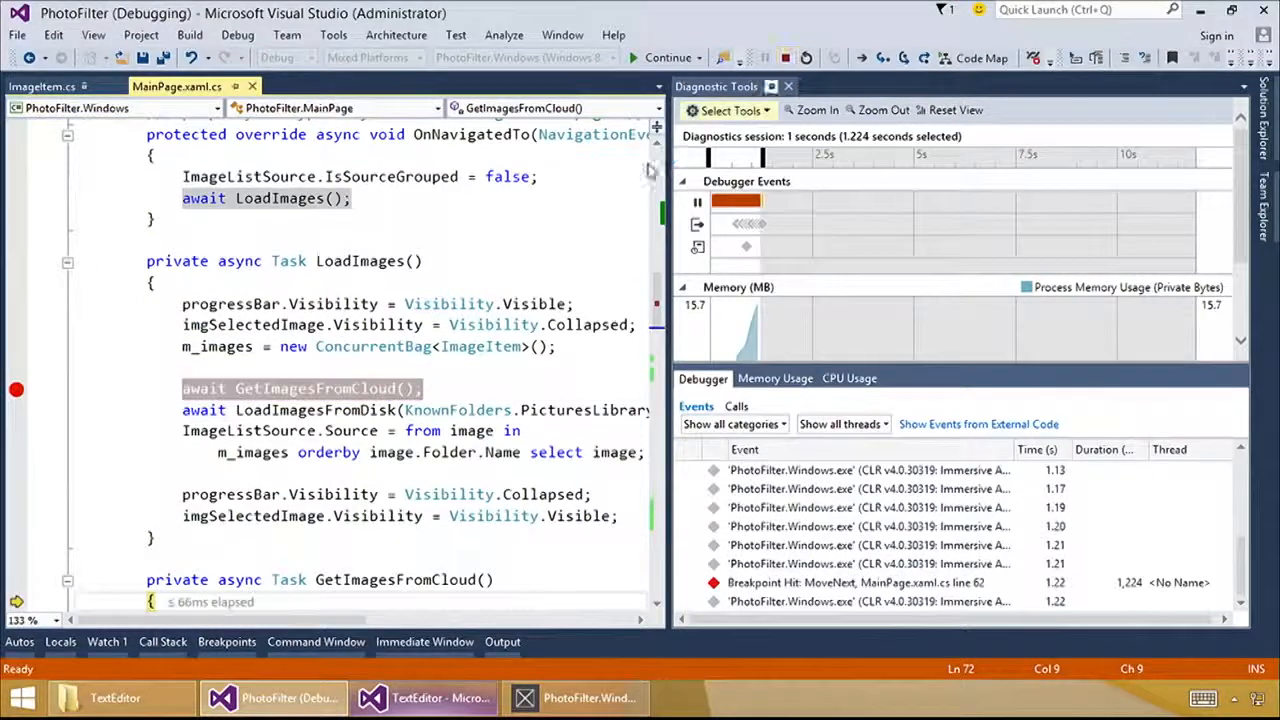
scroll(down, 3)
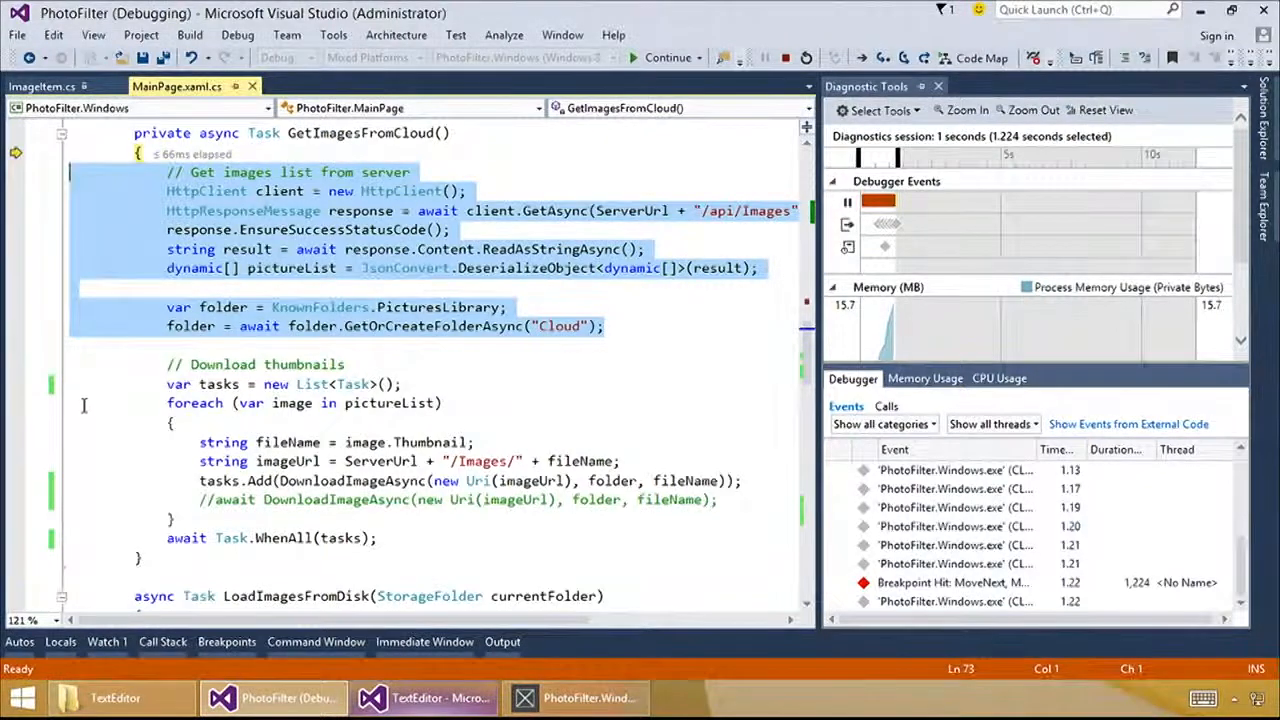
- Set a breakpoint on the HttpClient creation line in GetImagesFromCloud
click(165, 384)
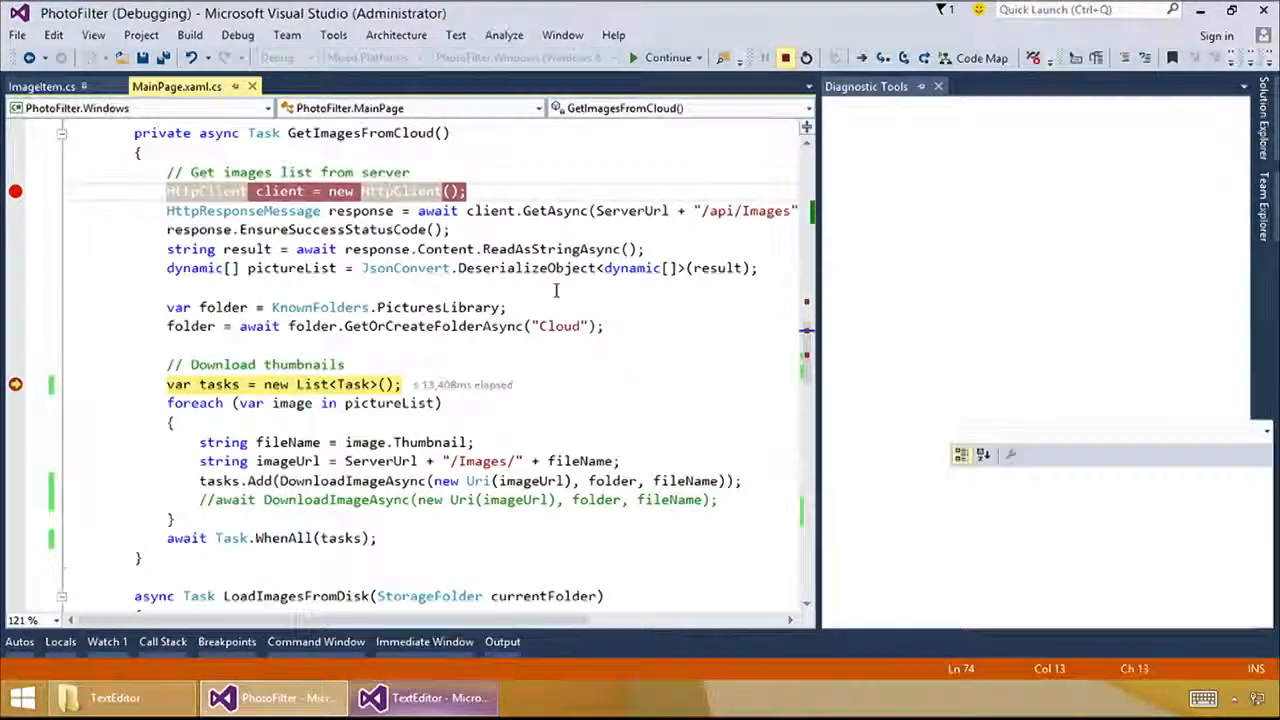
- Stop the session and relaunch PhotoFilter so it pauses at the HttpClient line
click(807, 57)
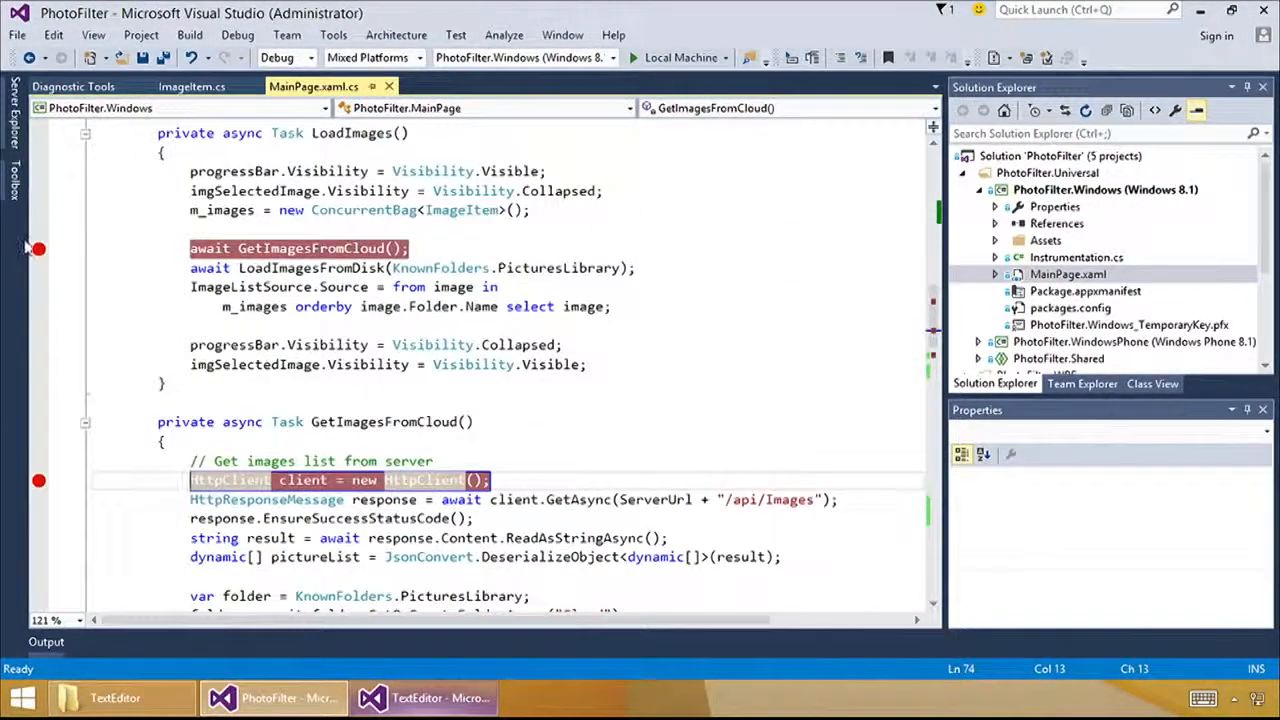
scroll(down, 3)
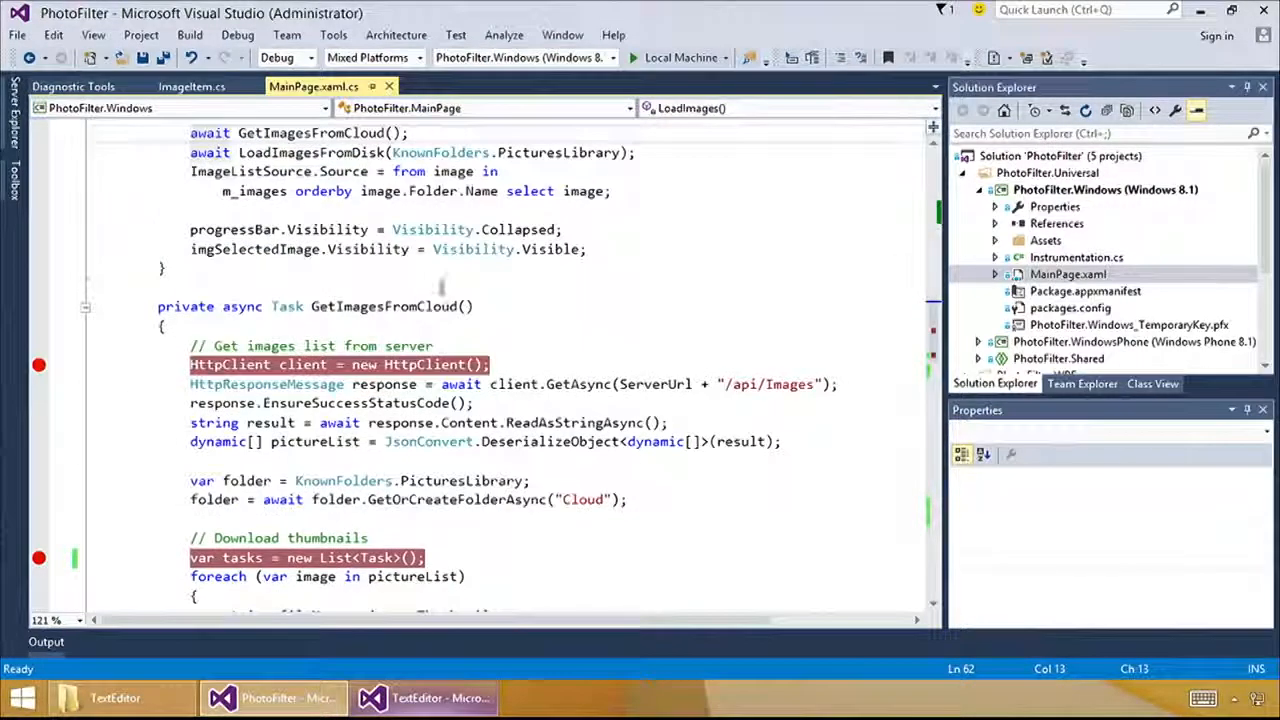
click(633, 57)
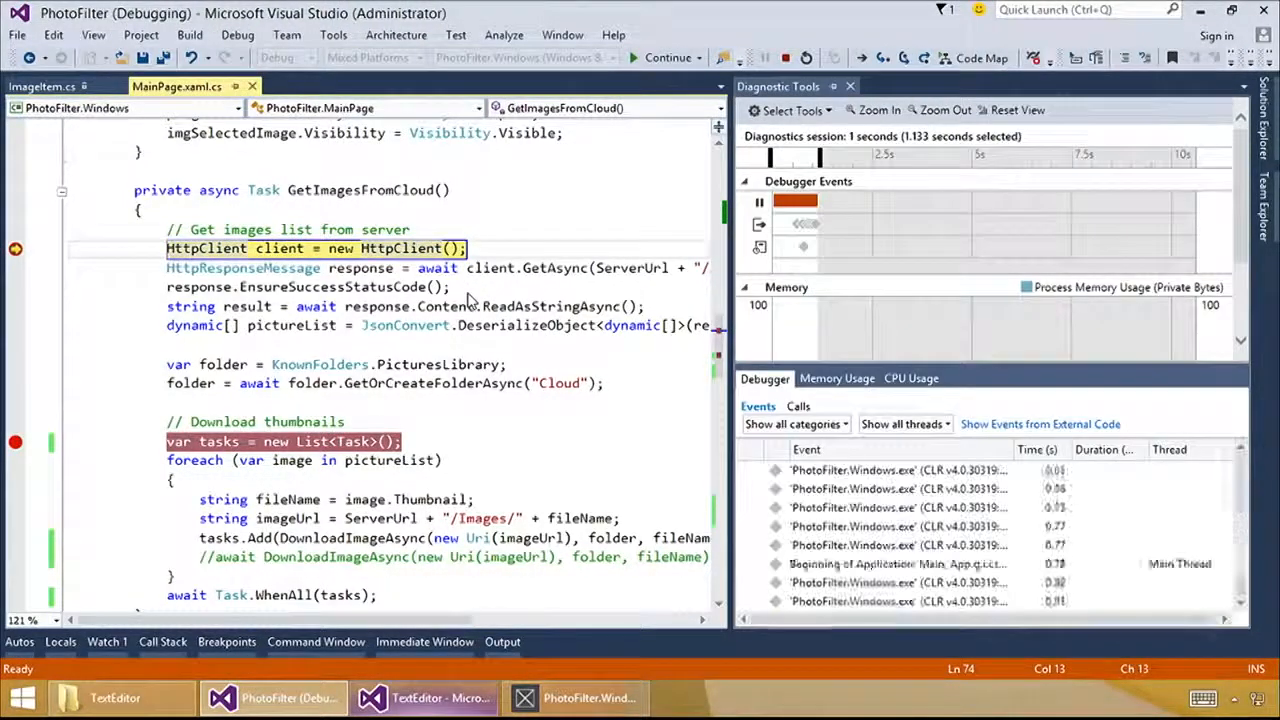
- Continue to the 'var tasks' breakpoint and read the roughly 922 ms PerfTip
click(667, 57)
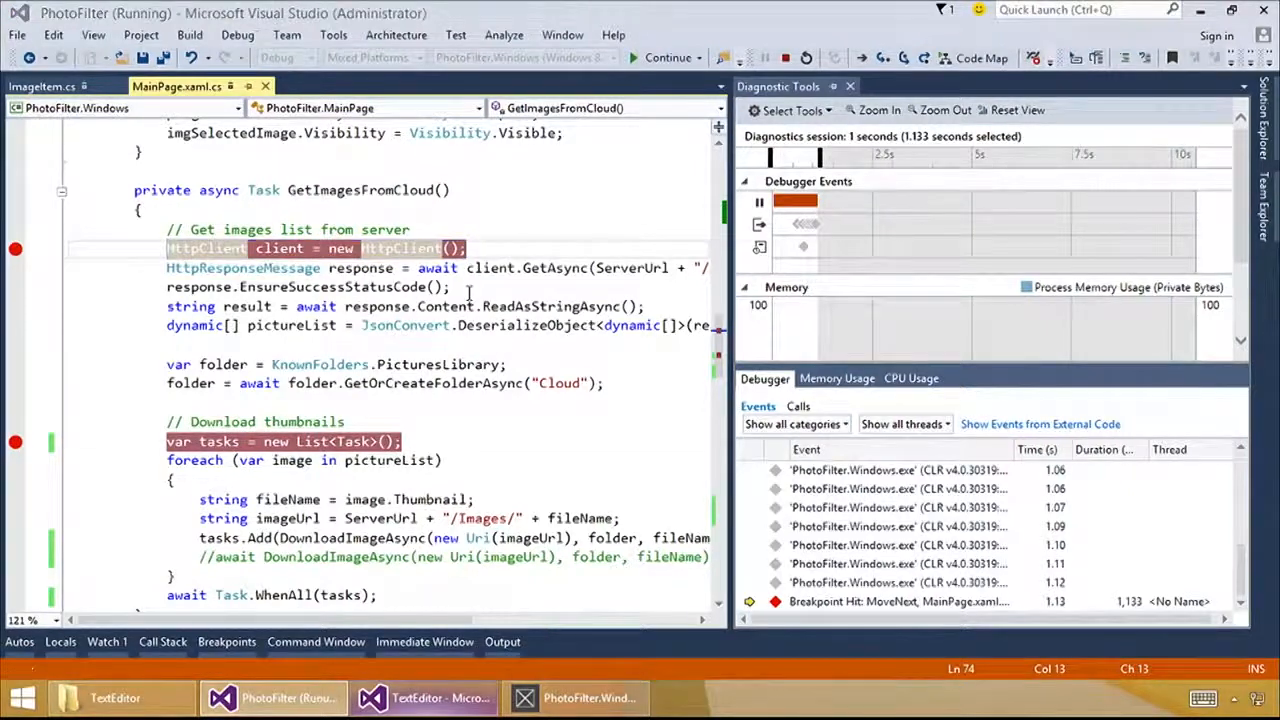
key(F10)
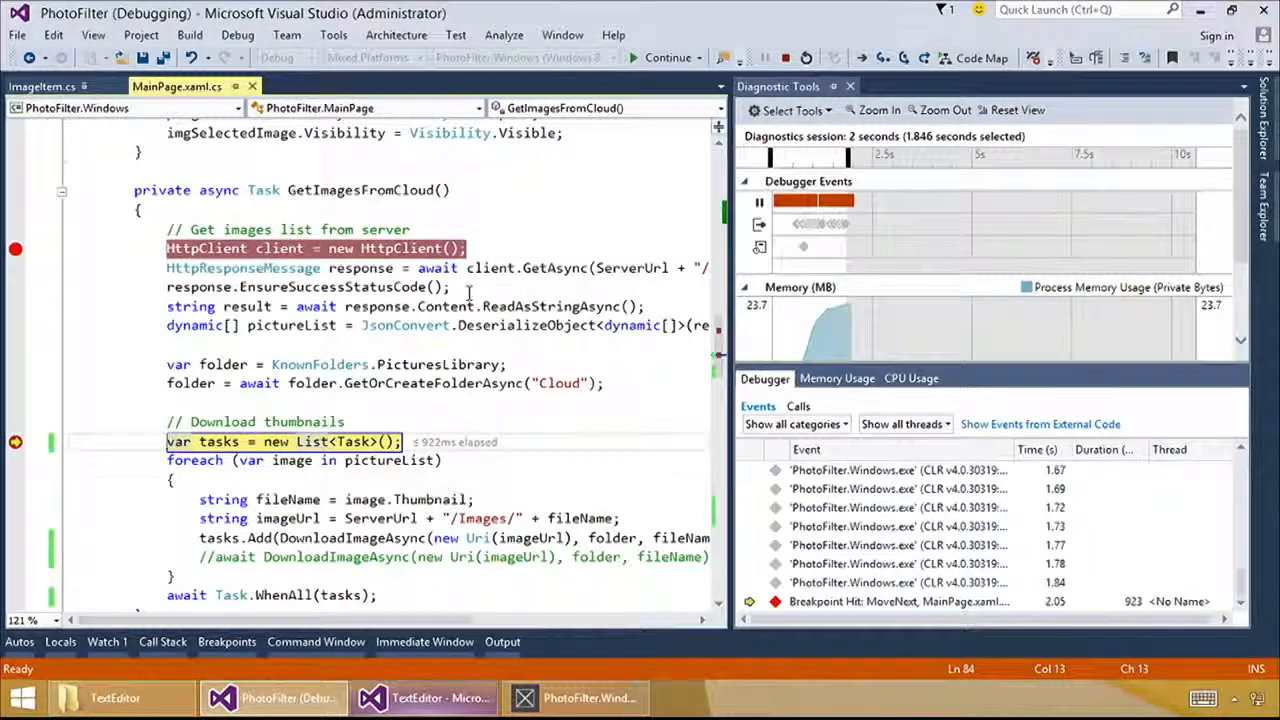
mouse_move(455, 442)
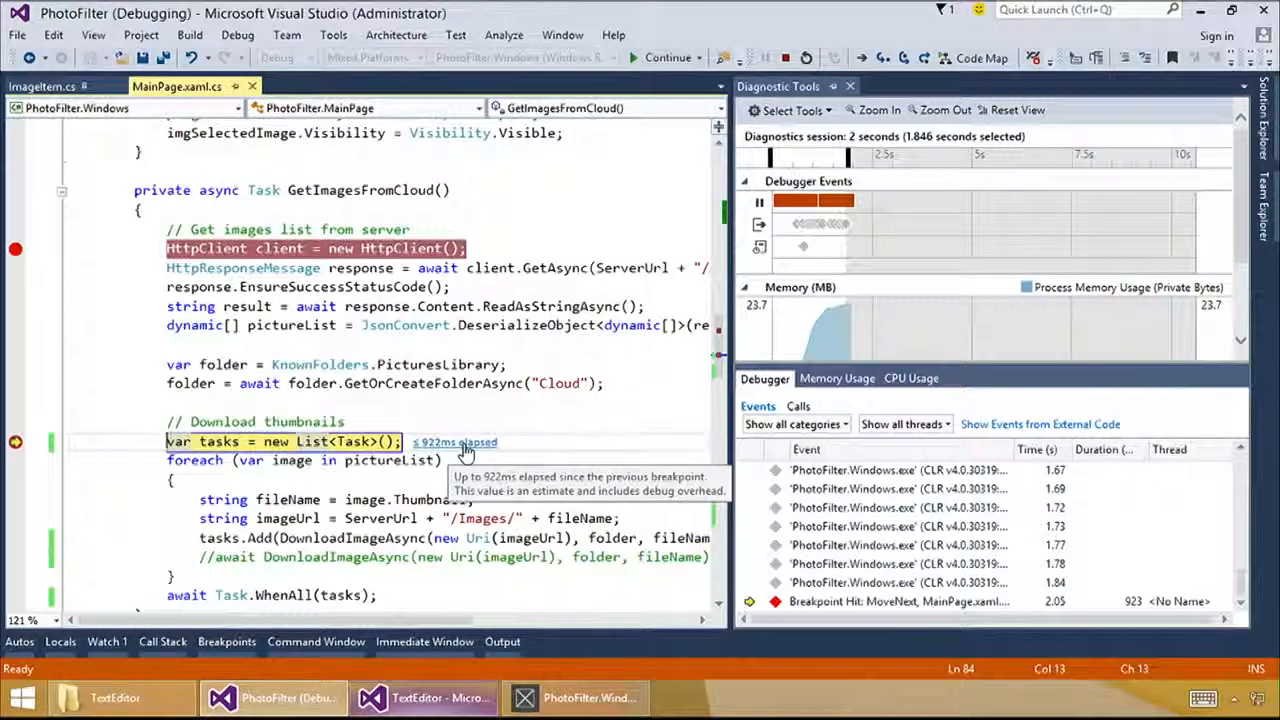
scroll(down, 3)
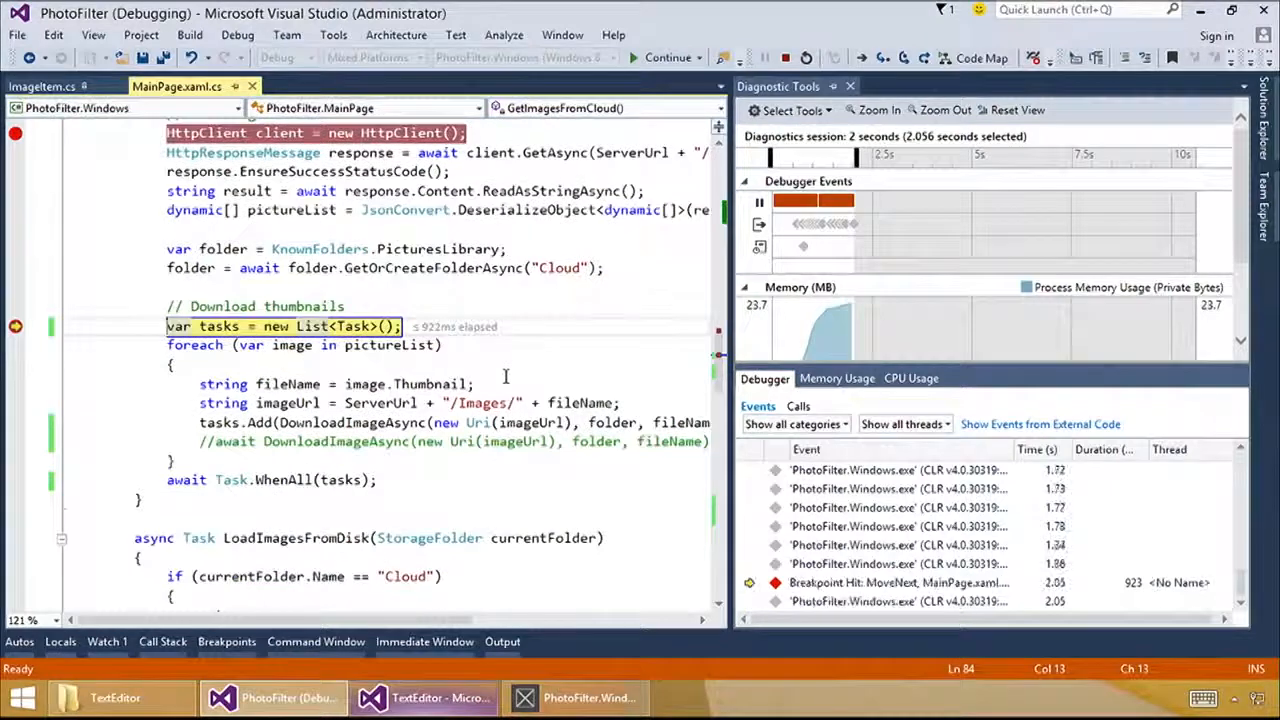
scroll(down, 3)
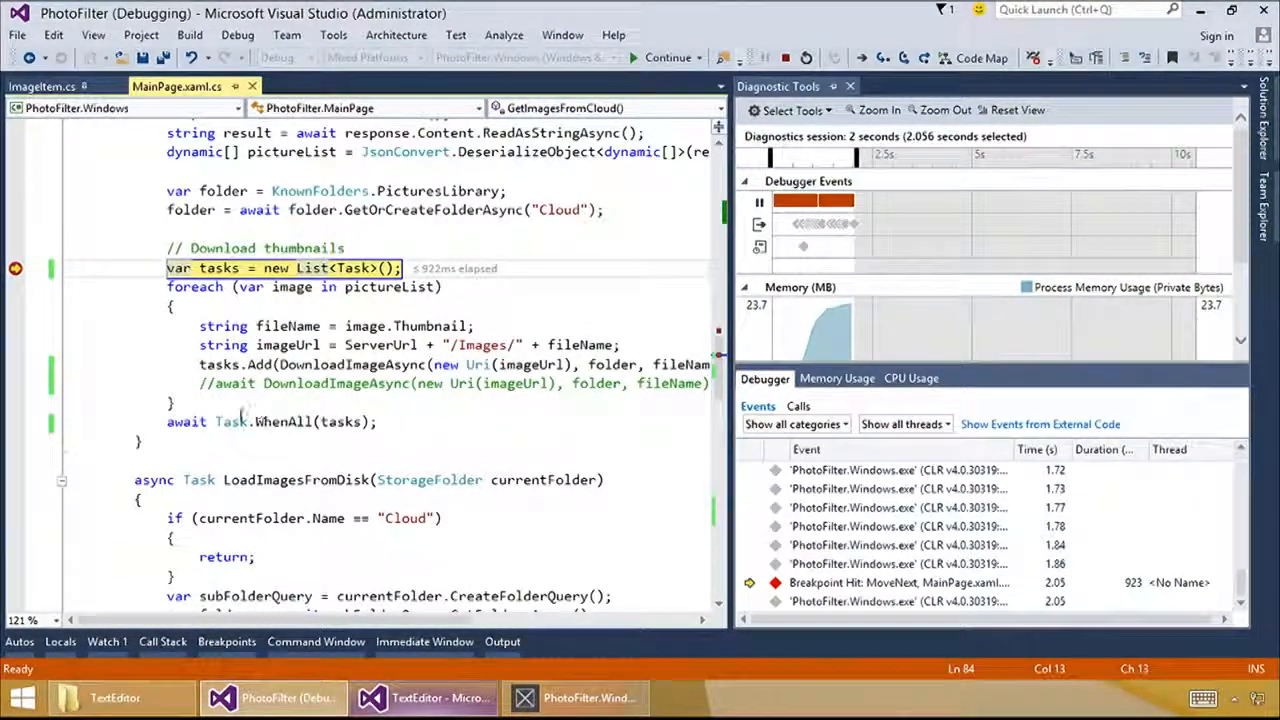
click(140, 440)
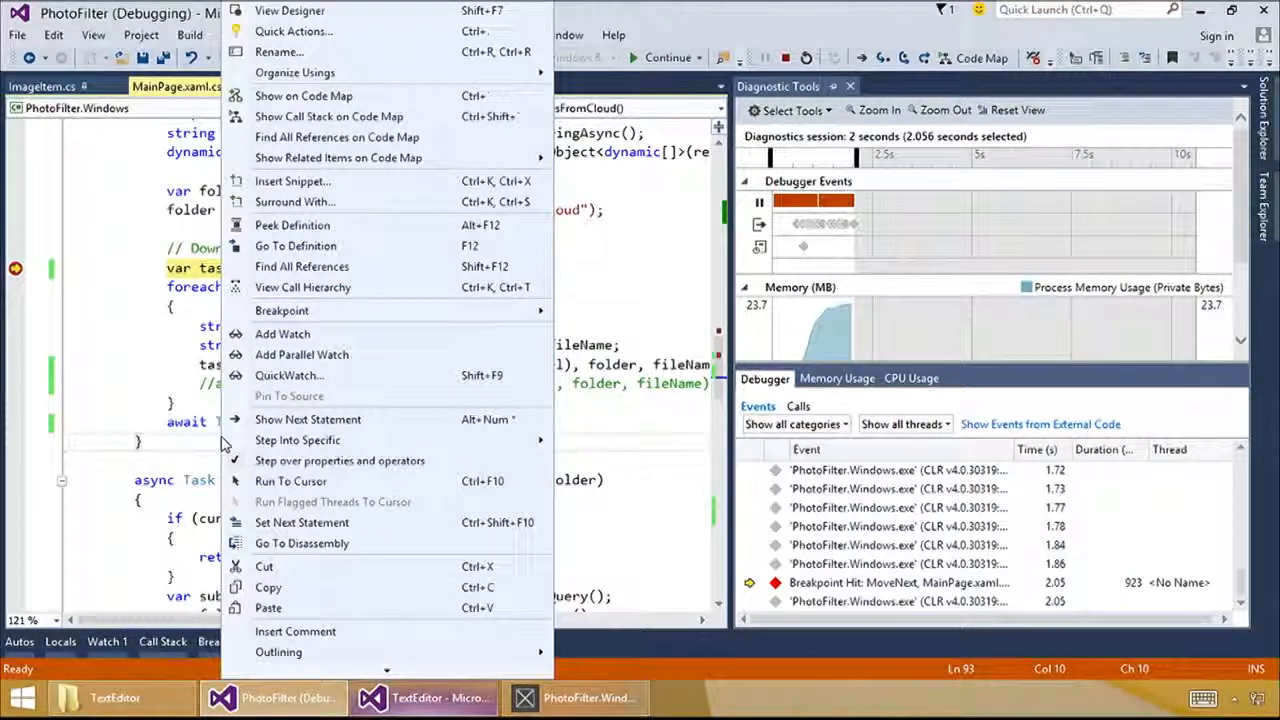
mouse_move(291, 481)
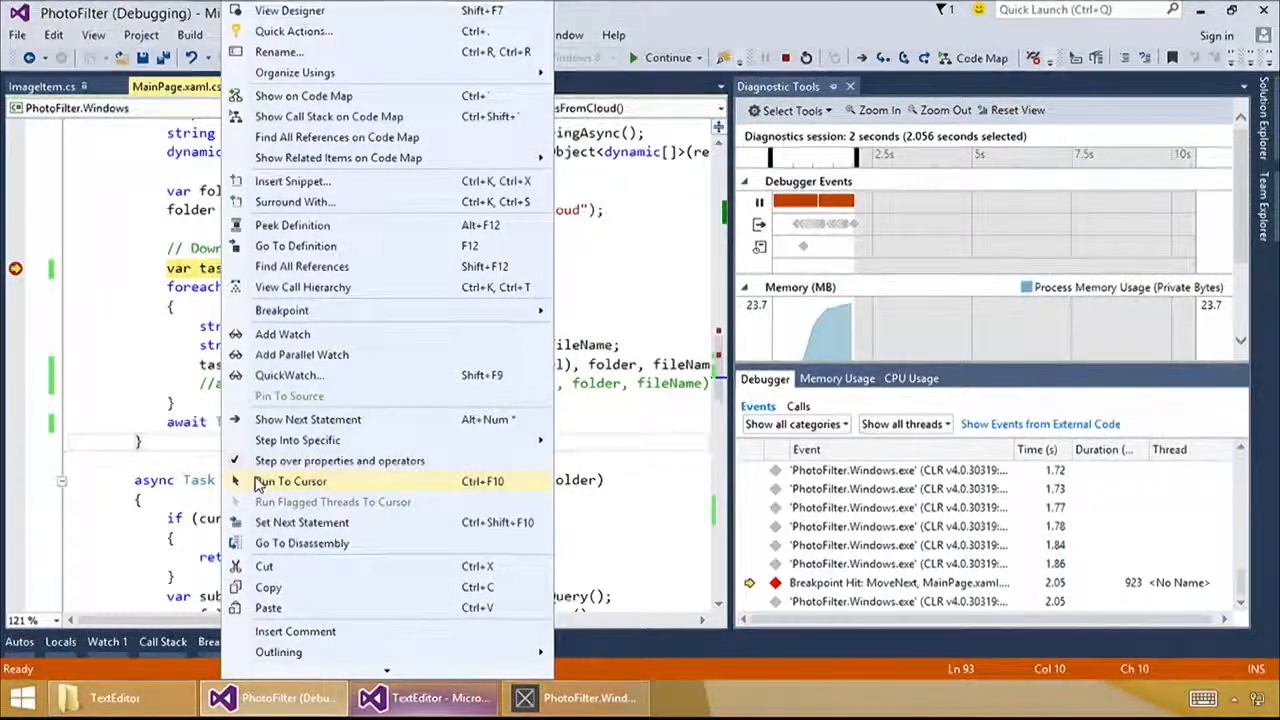
- Run to GetImagesFromCloud's closing brace; the PerfTip shows about 1,577 ms elapsed
click(290, 481)
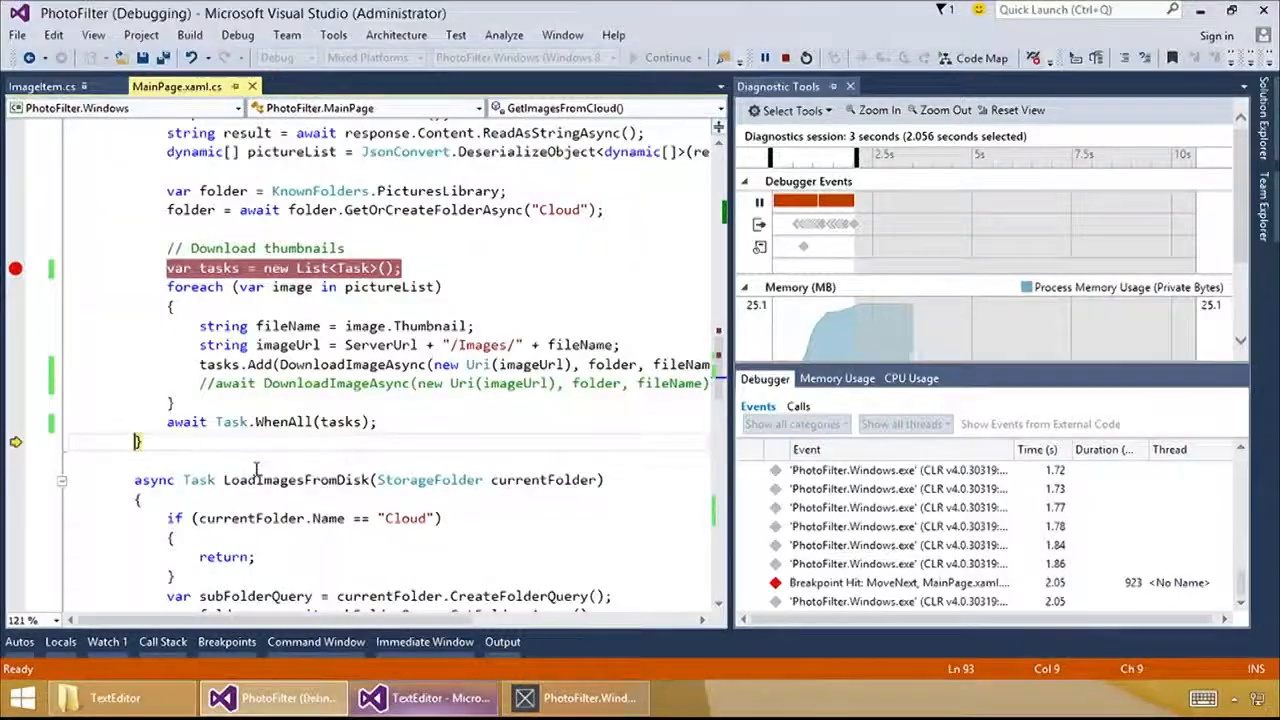
click(667, 57)
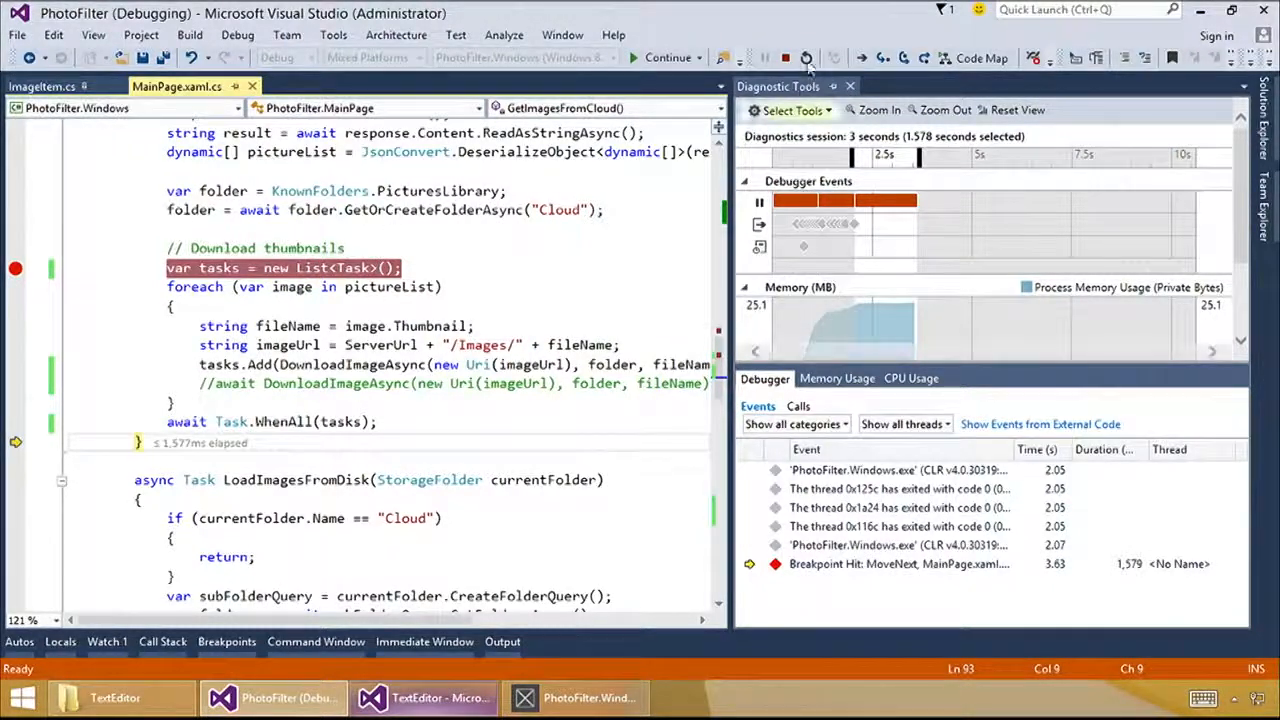
mouse_move(785, 57)
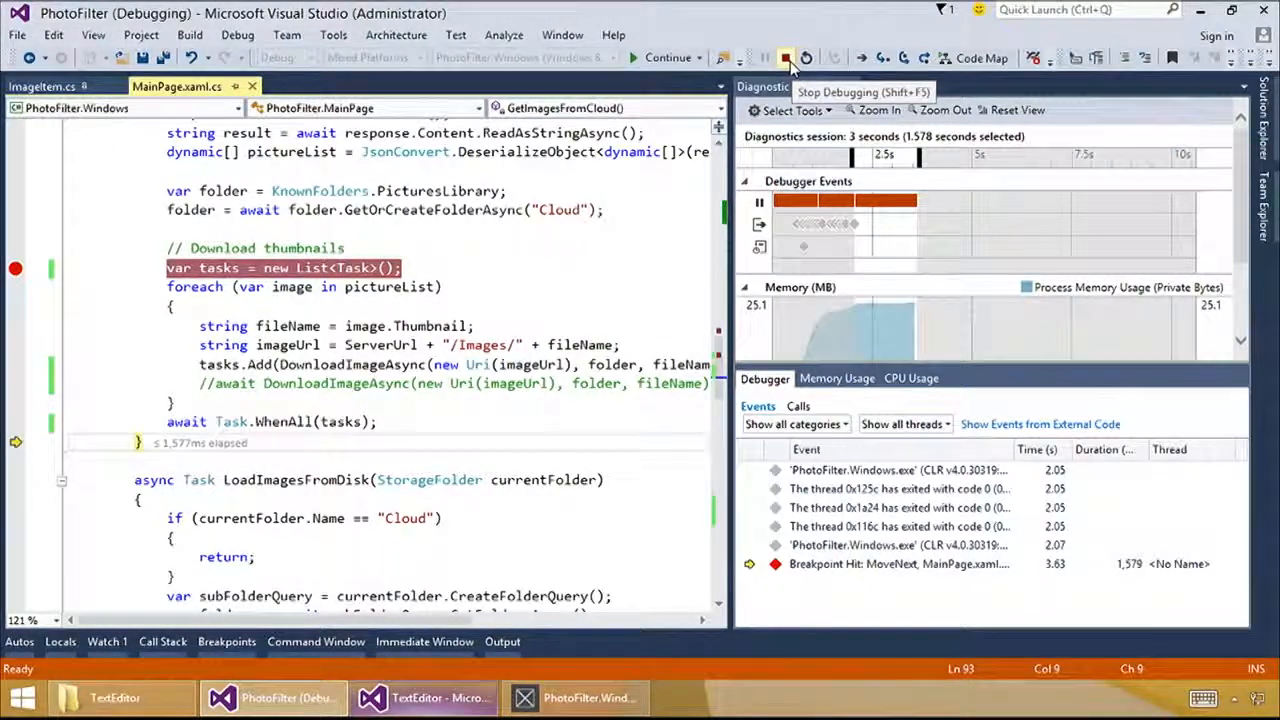
- Stop debugging and save MainPage.xaml.cs with the sequential 'await DownloadImageAsync' change
click(786, 57)
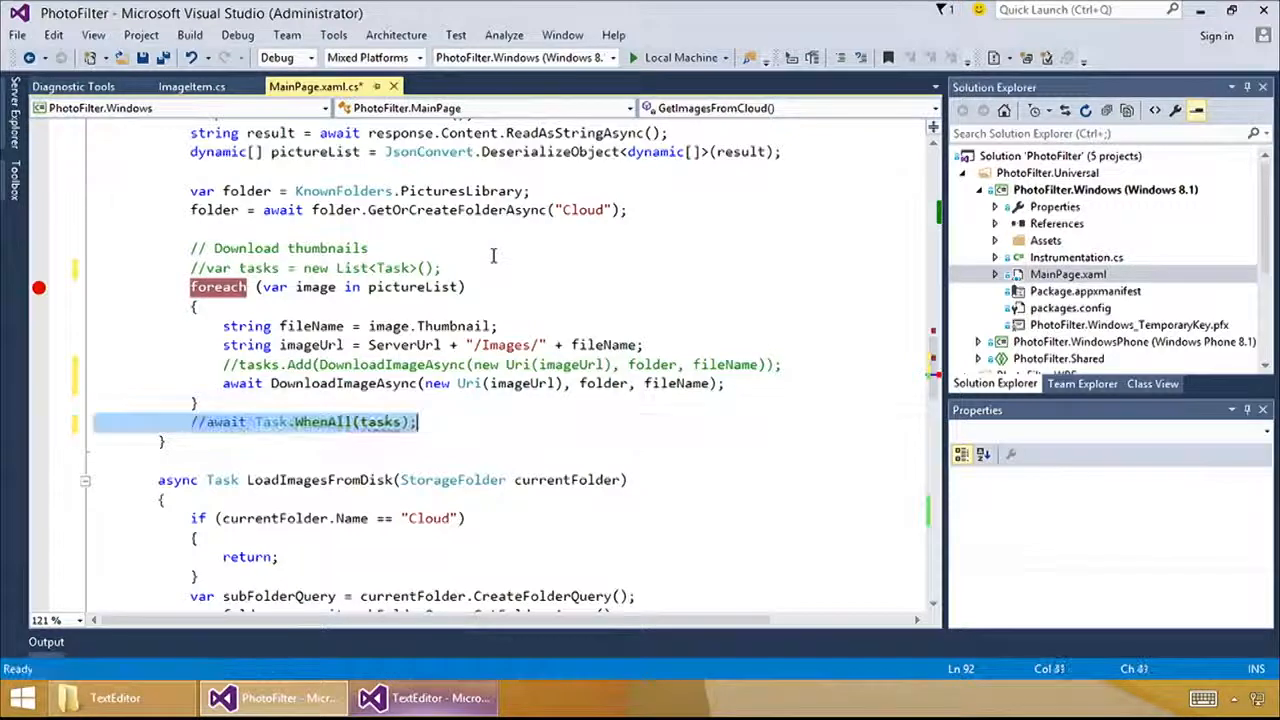
key(ctrl+s)
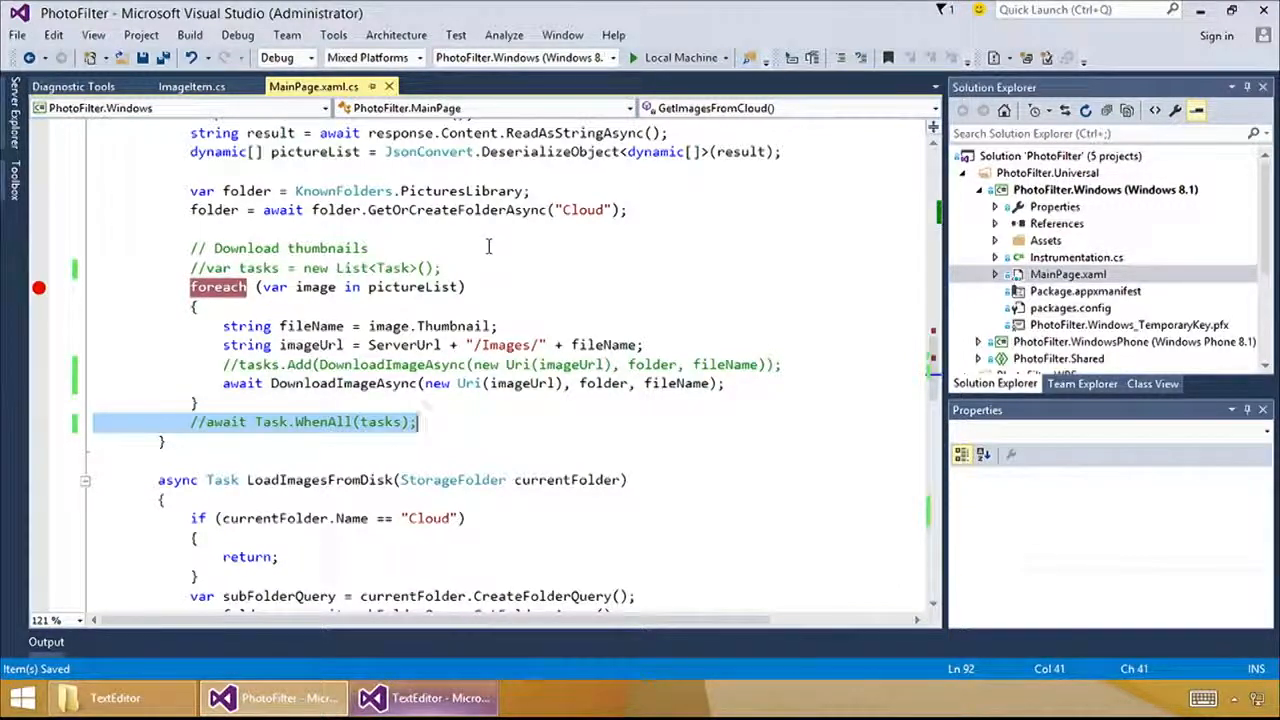
mouse_move(39, 287)
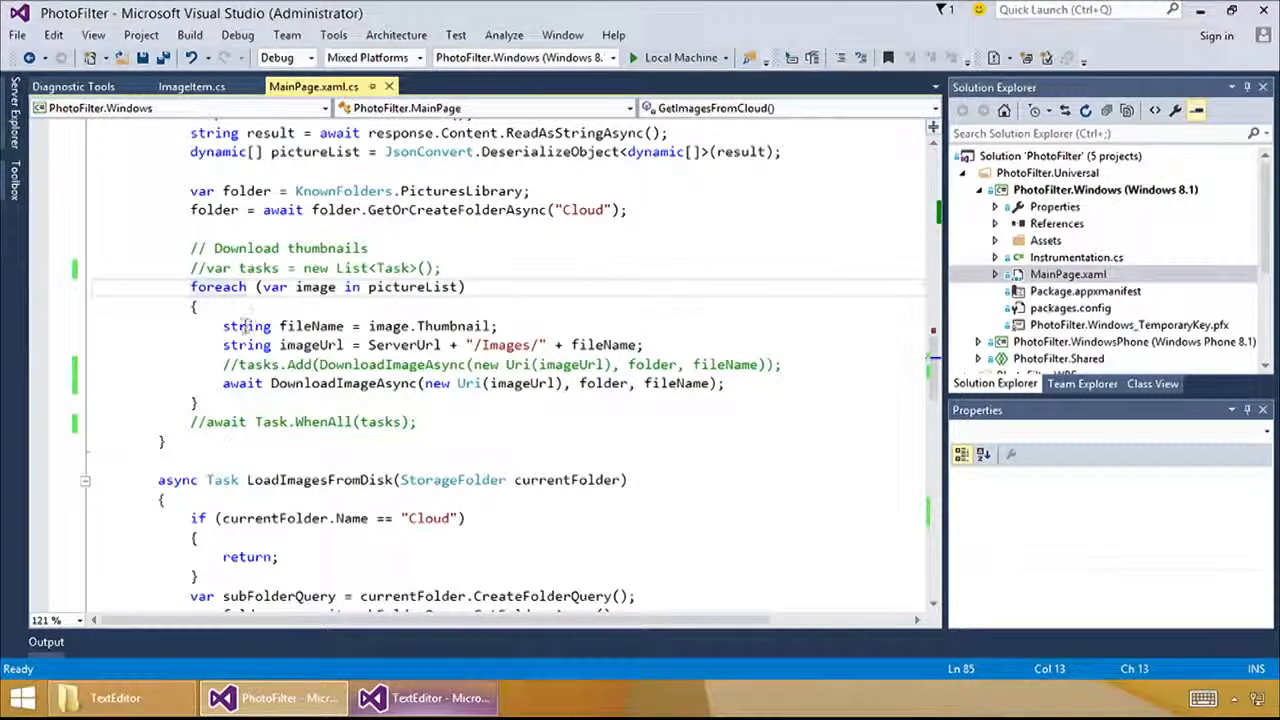
scroll(up, 3)
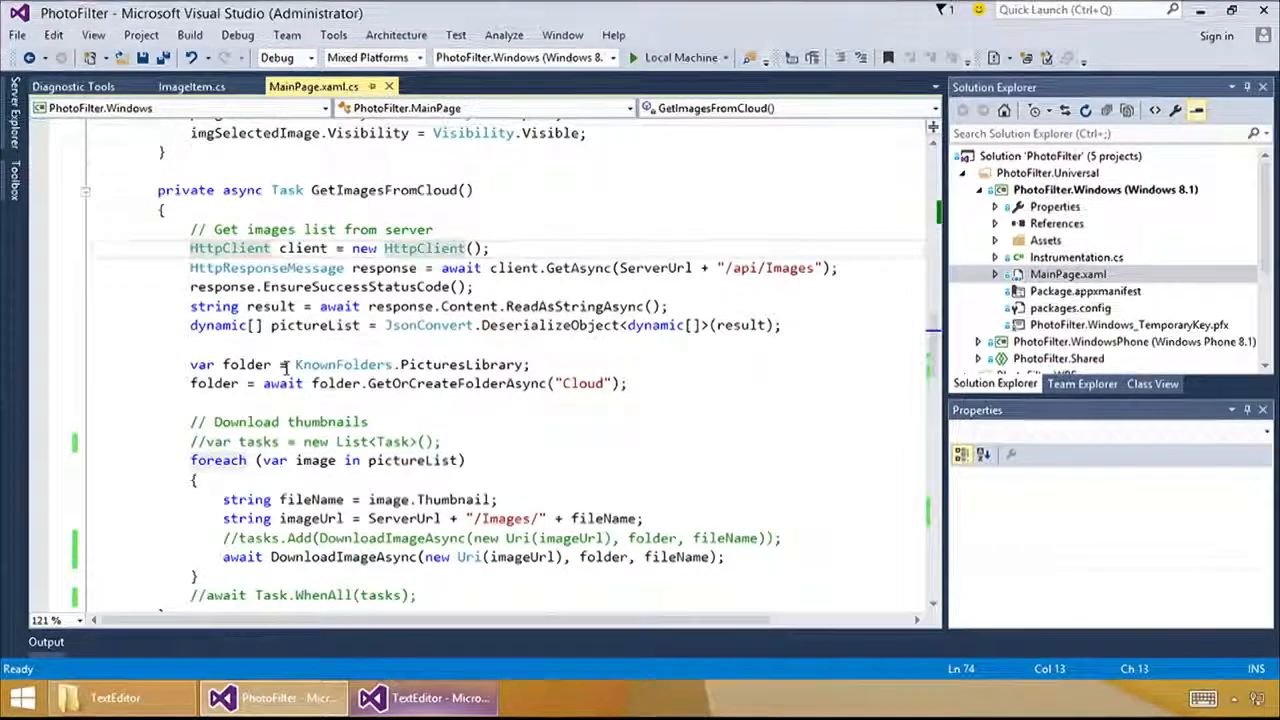
scroll(down, 3)
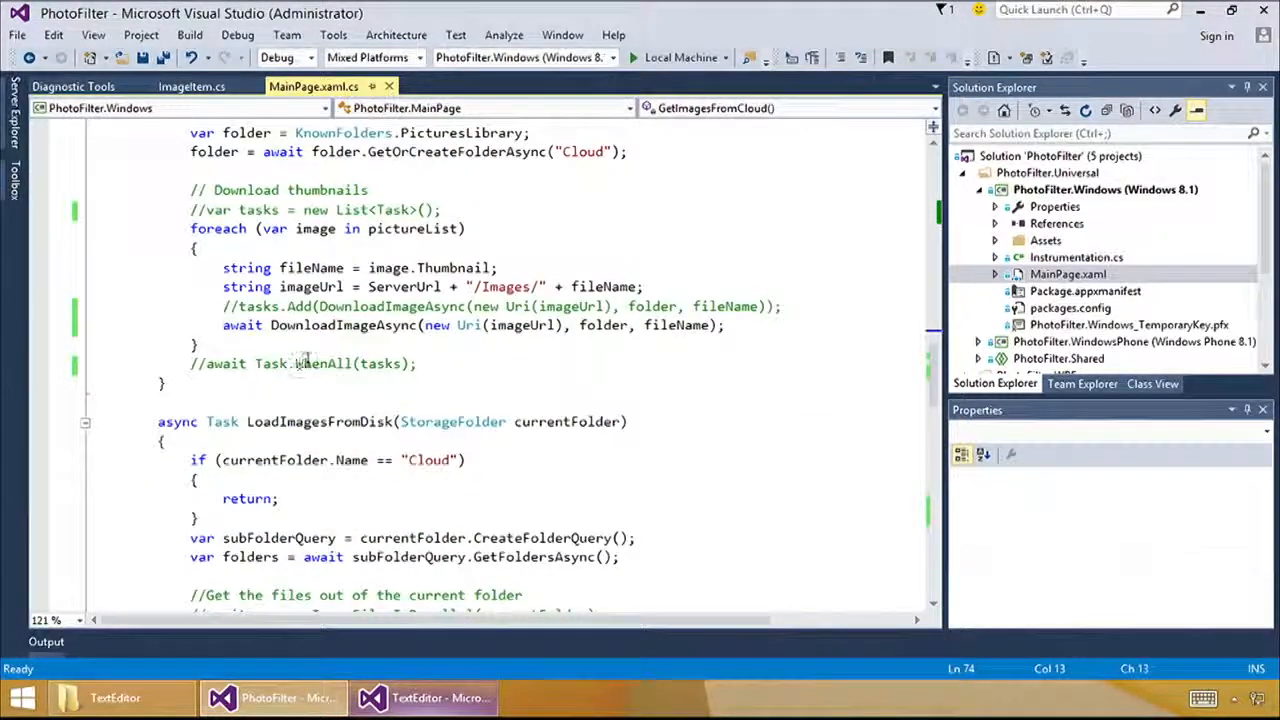